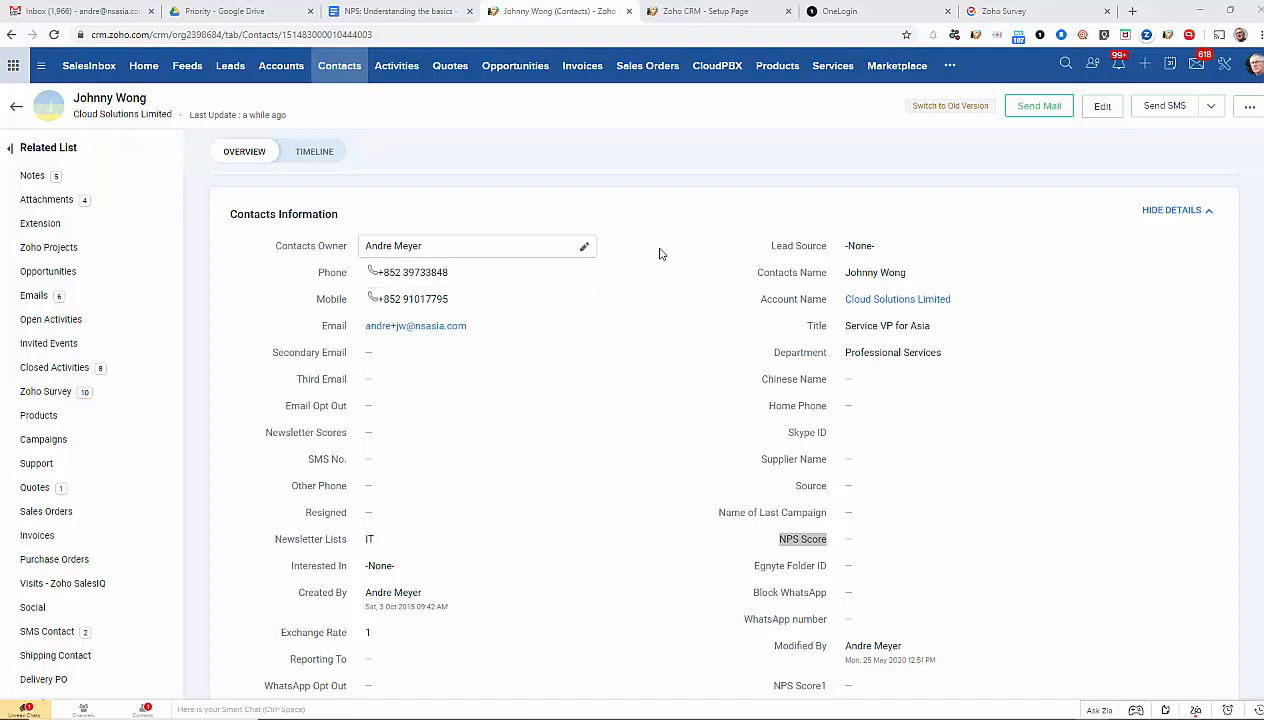
# Switch from the contact record to the 'NPS: Understanding the basics' Google Doc
pyautogui.click(398, 12)
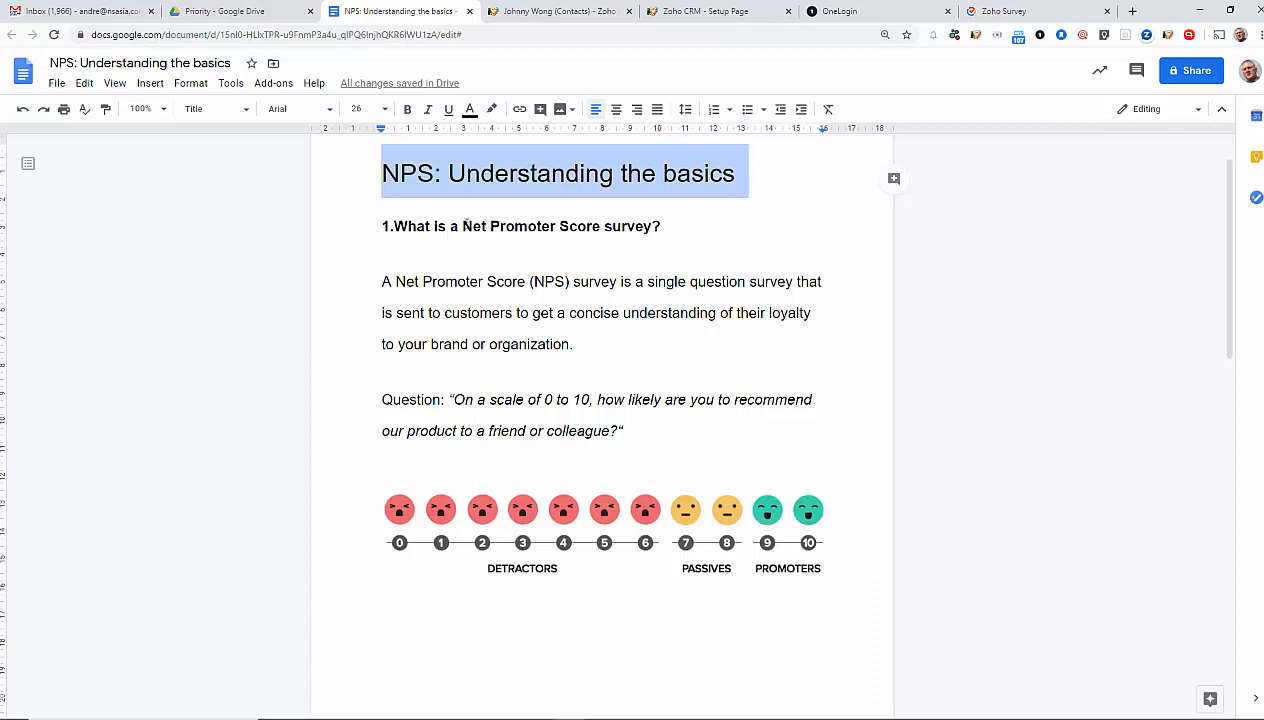
pyautogui.moveTo(460, 226); pyautogui.dragTo(660, 226)
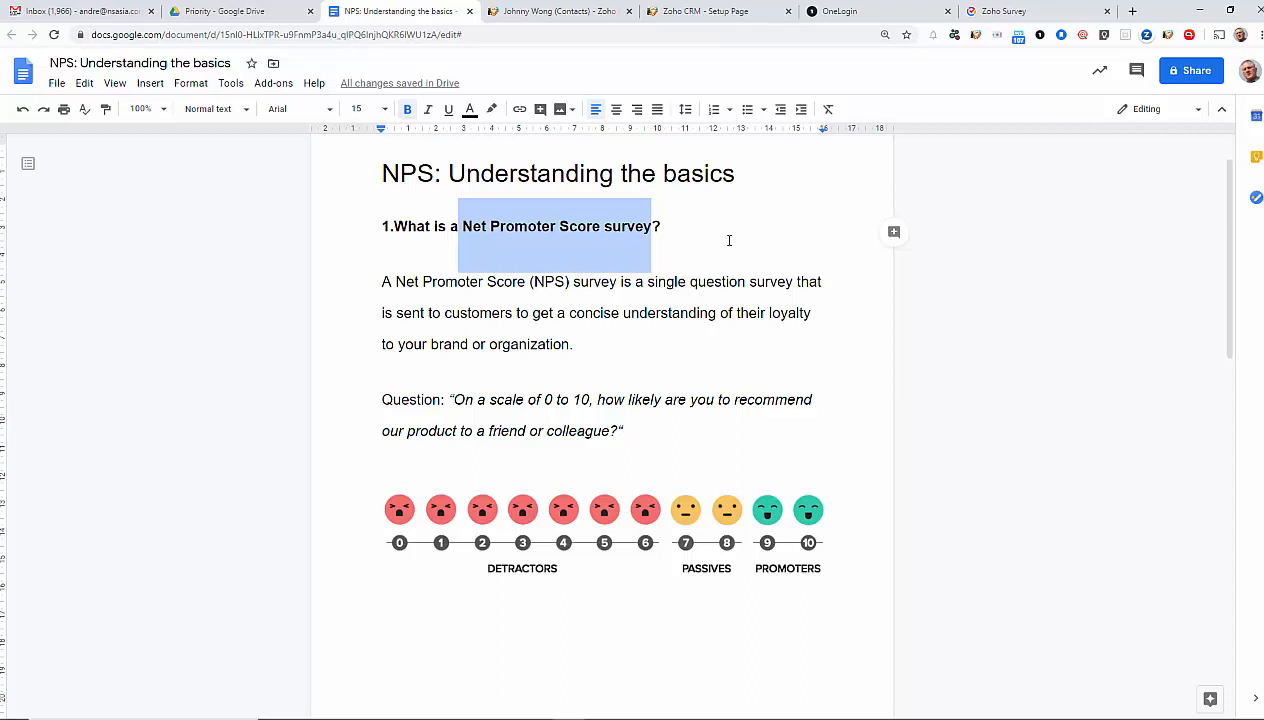
pyautogui.moveTo(506, 316)
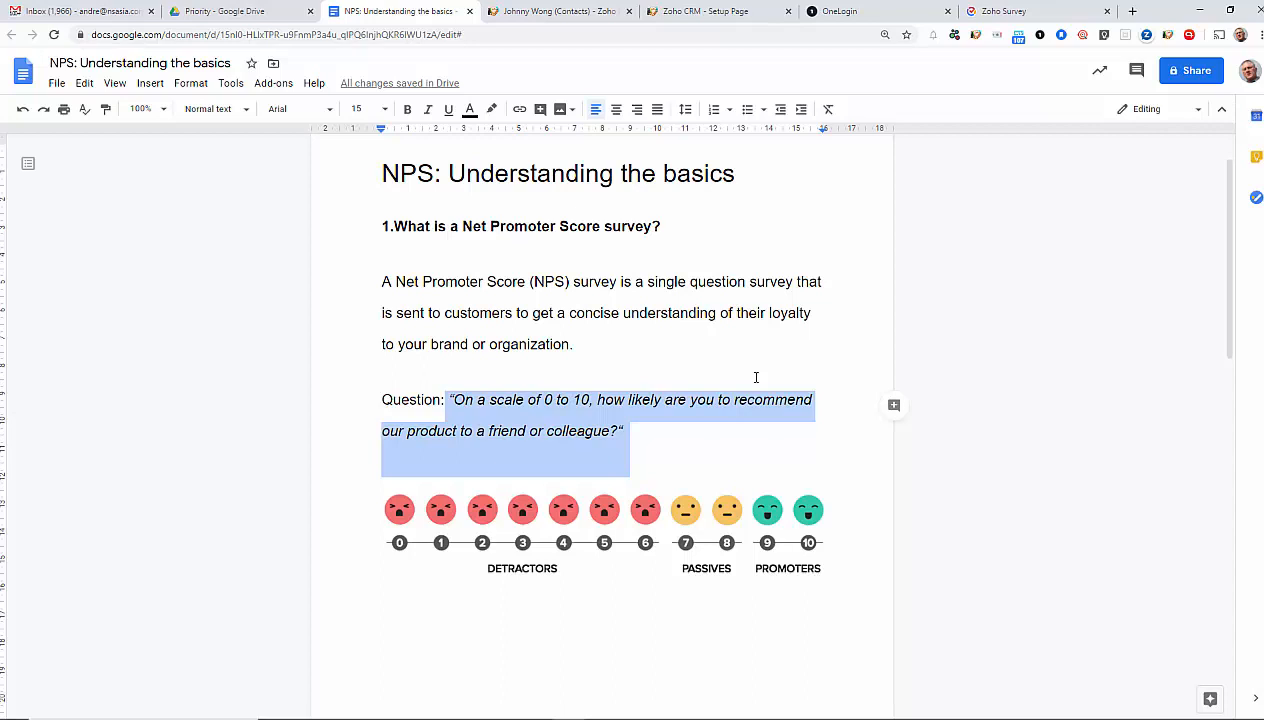
pyautogui.click(396, 280)
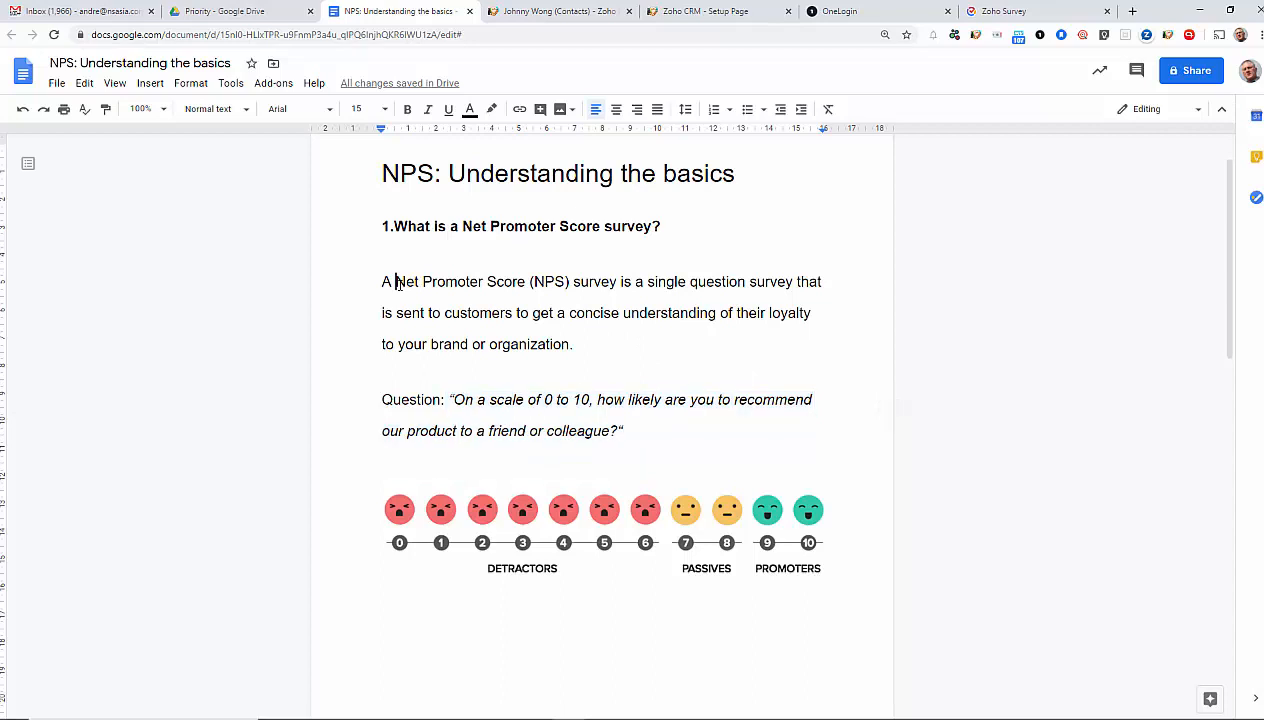
pyautogui.moveTo(396, 280); pyautogui.dragTo(526, 280)
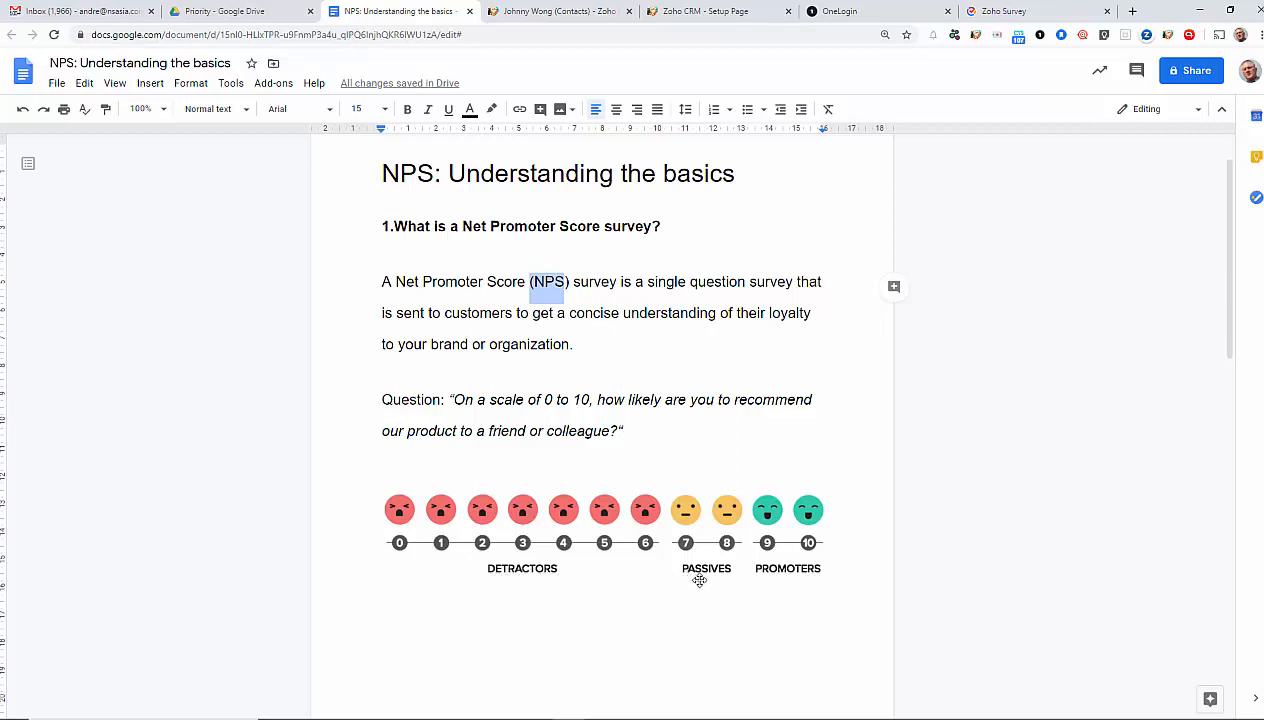
pyautogui.moveTo(804, 580)
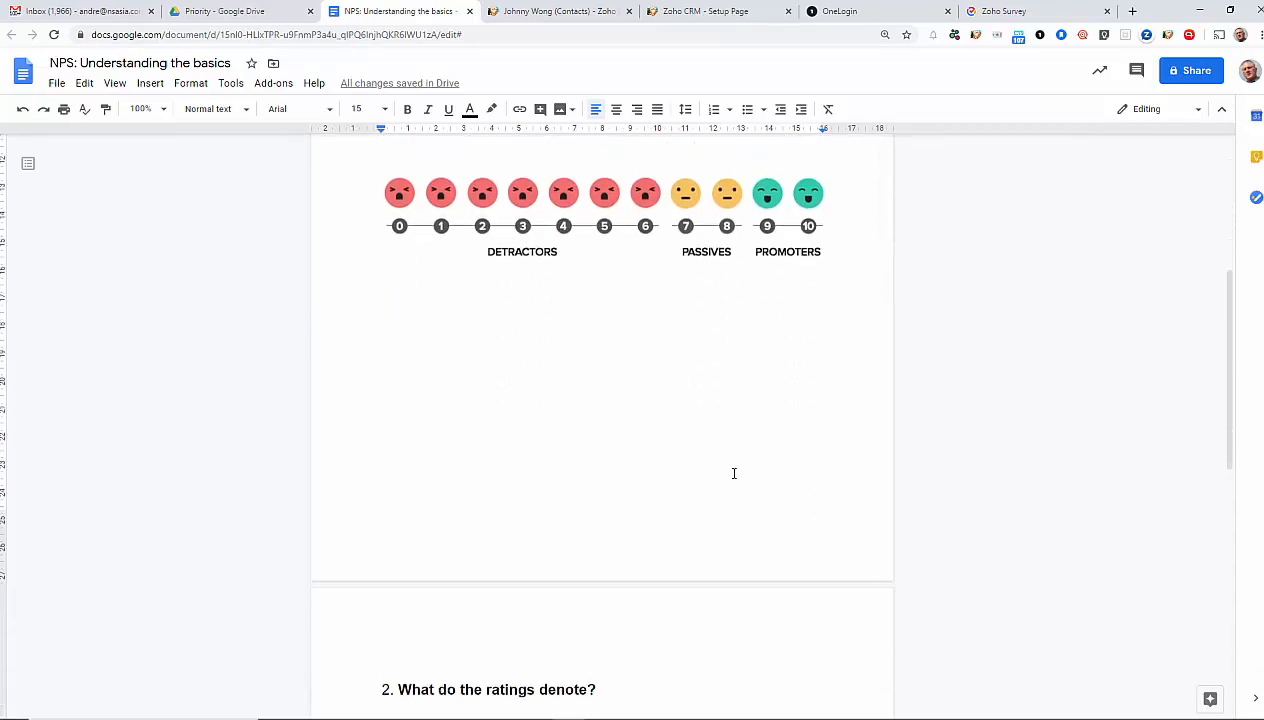
pyautogui.scroll(-3)
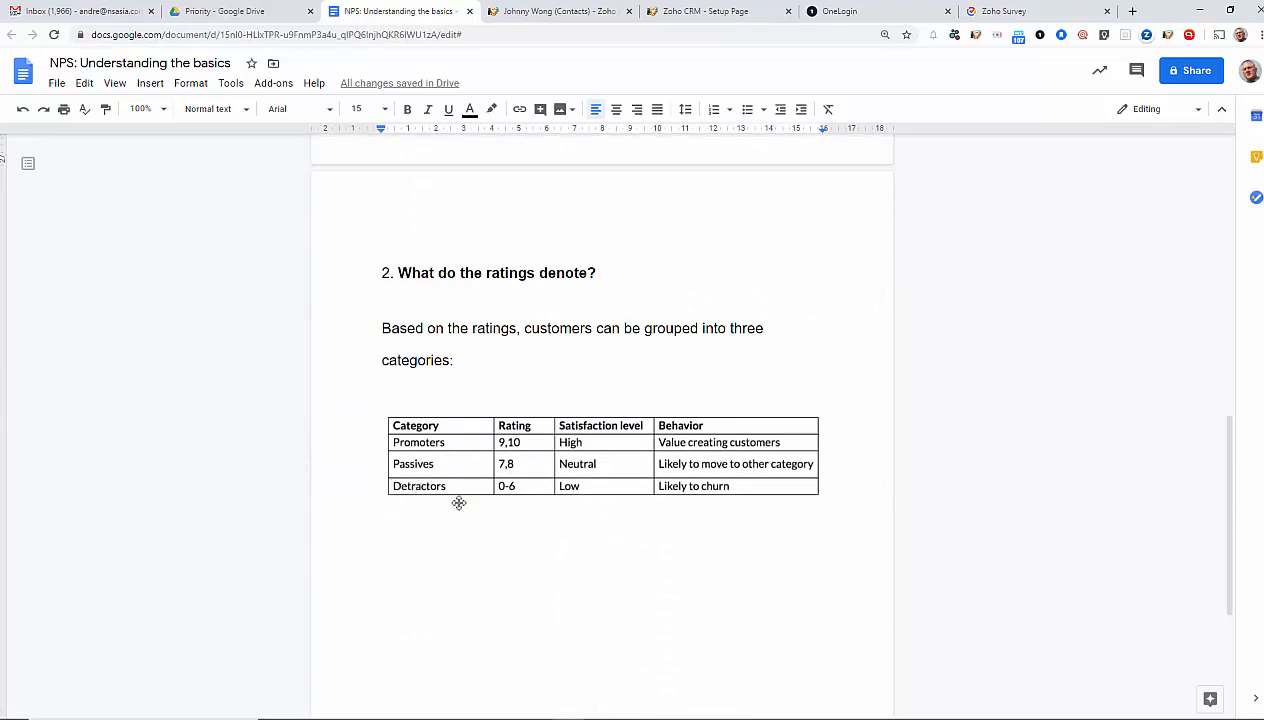
pyautogui.moveTo(692, 496)
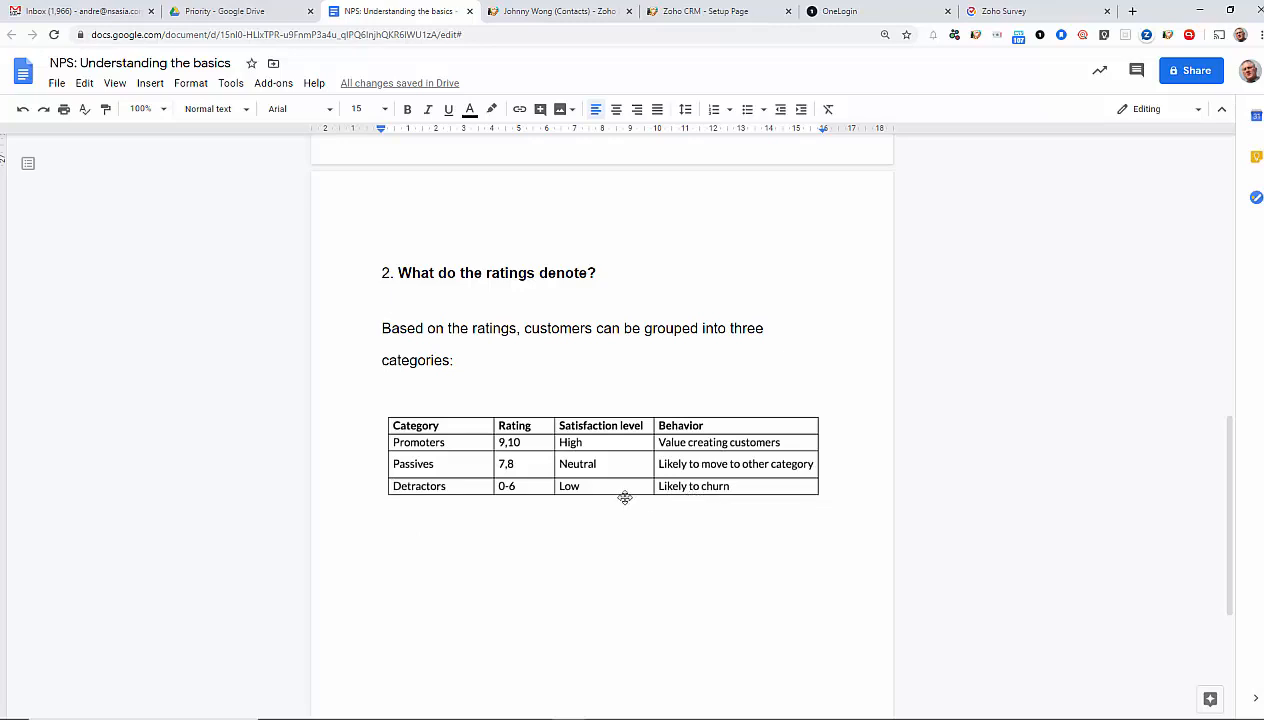
pyautogui.moveTo(672, 470)
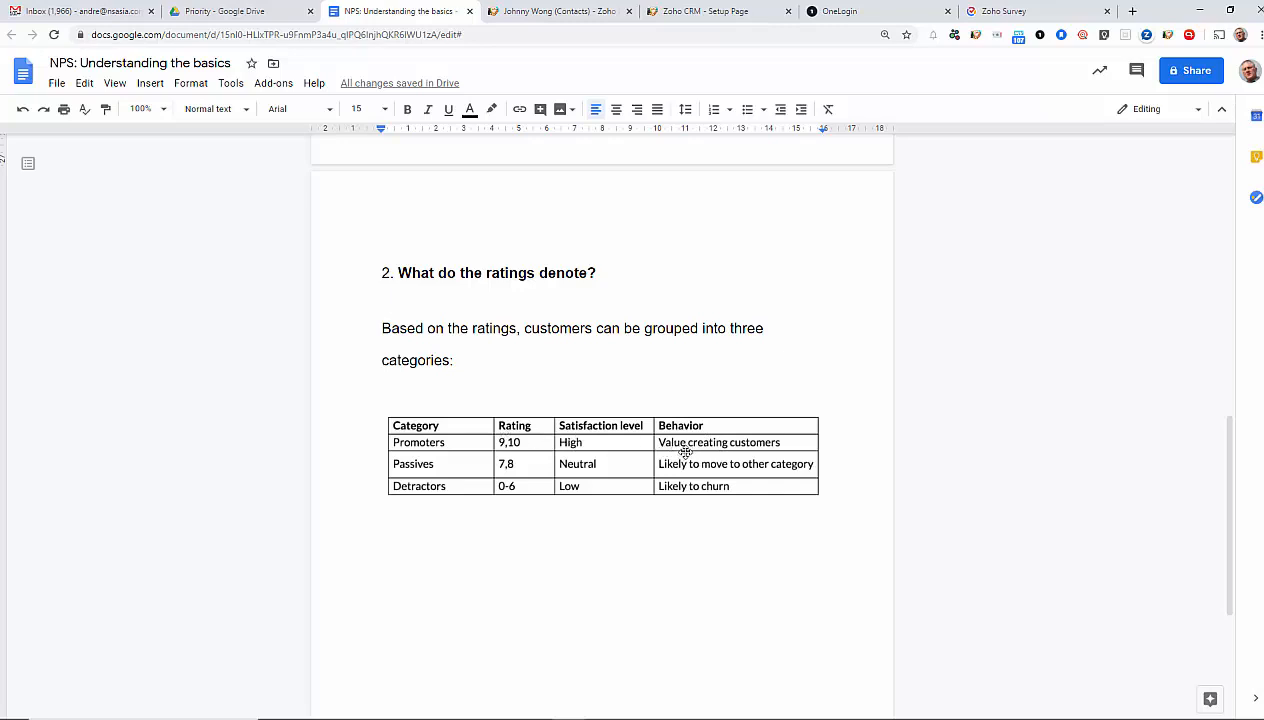
pyautogui.moveTo(638, 450)
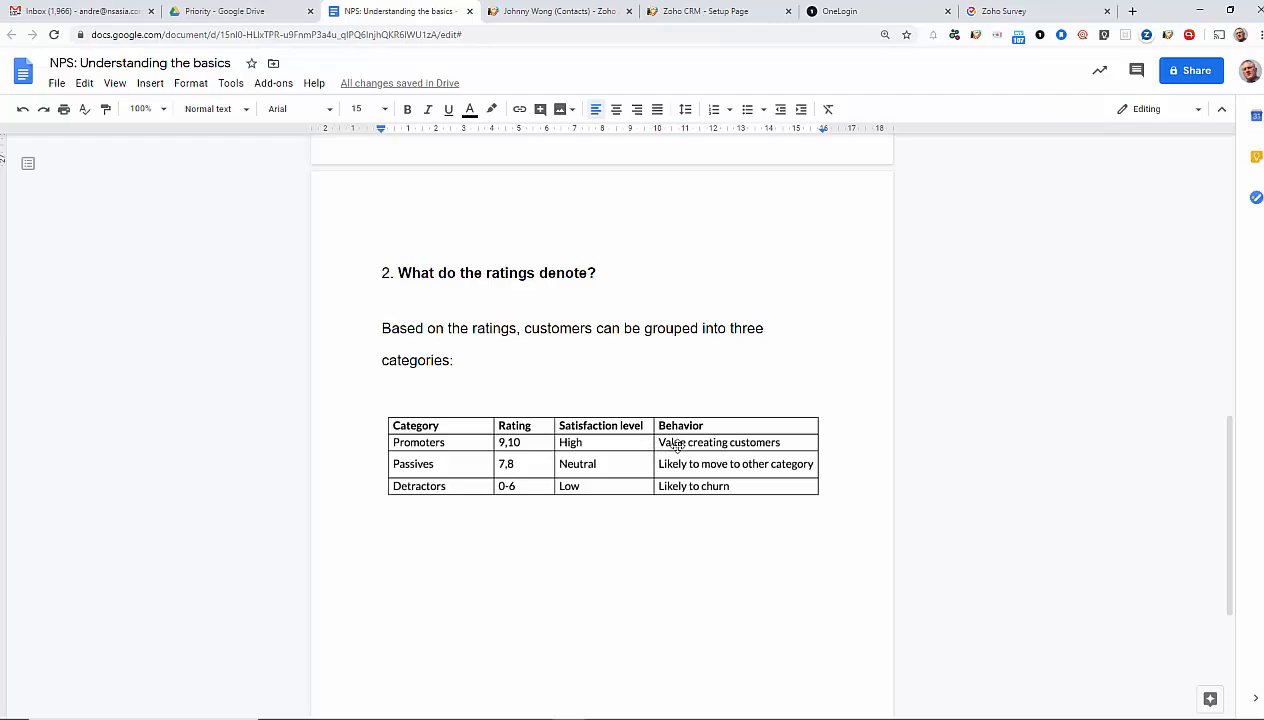
pyautogui.scroll(-3)
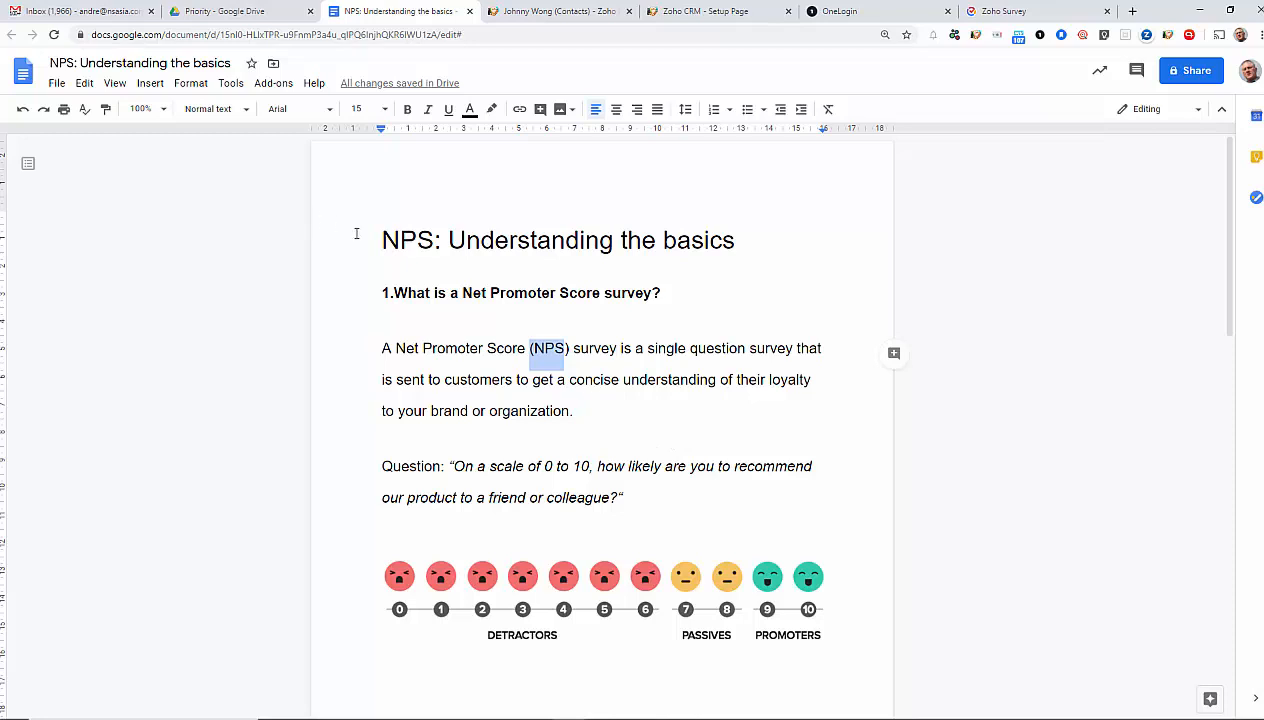
pyautogui.doubleClick(406, 240)
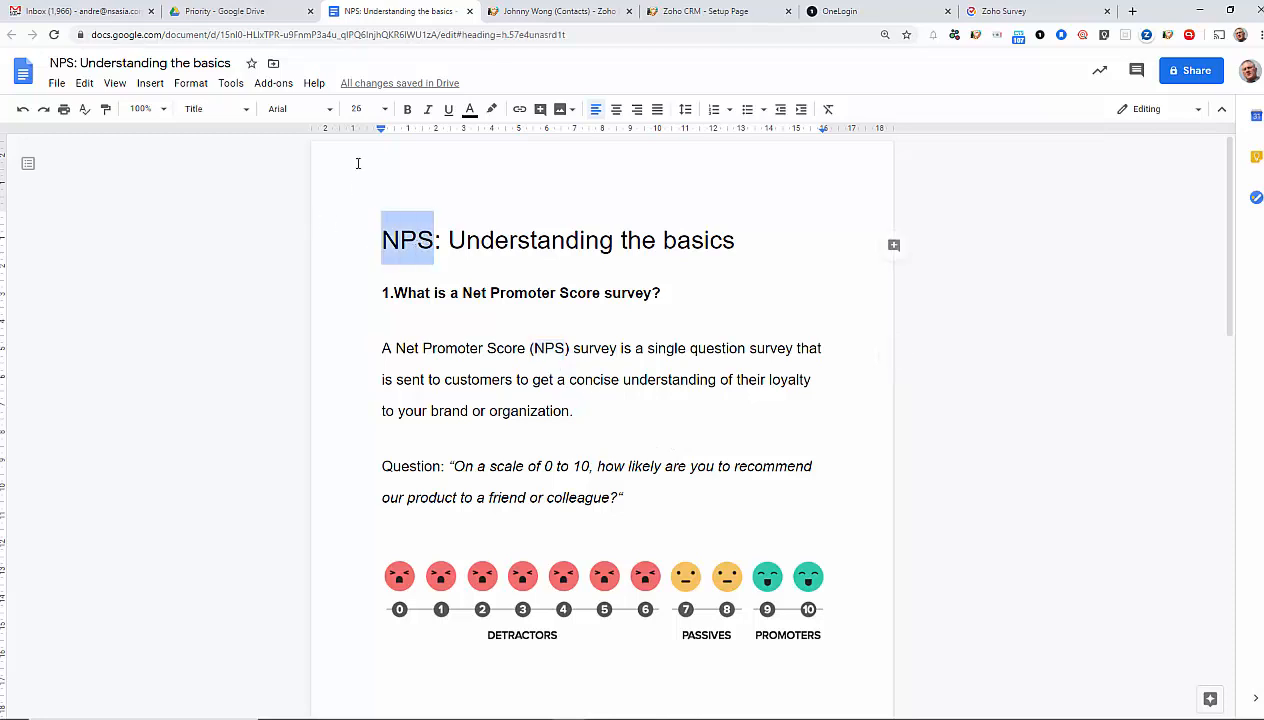
pyautogui.click(558, 12)
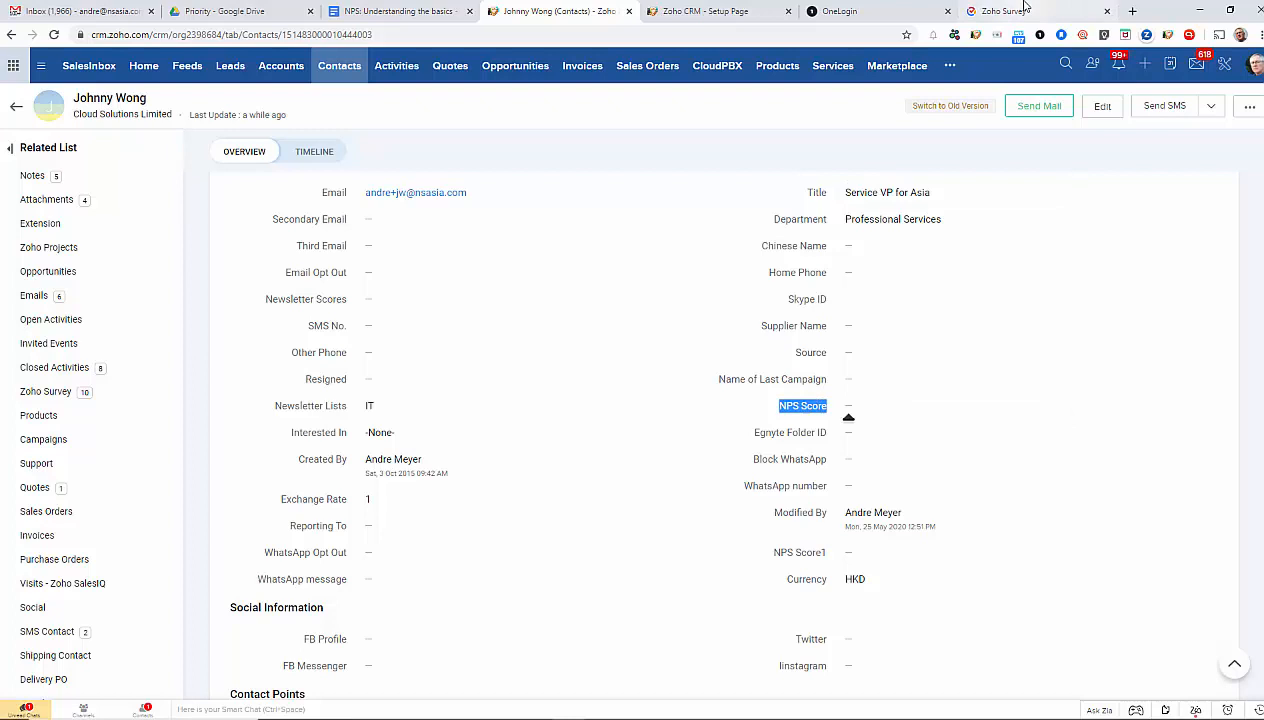
# Switch to Zoho Survey and open the Net Promoter Score survey's dashboard
pyautogui.click(1004, 12)
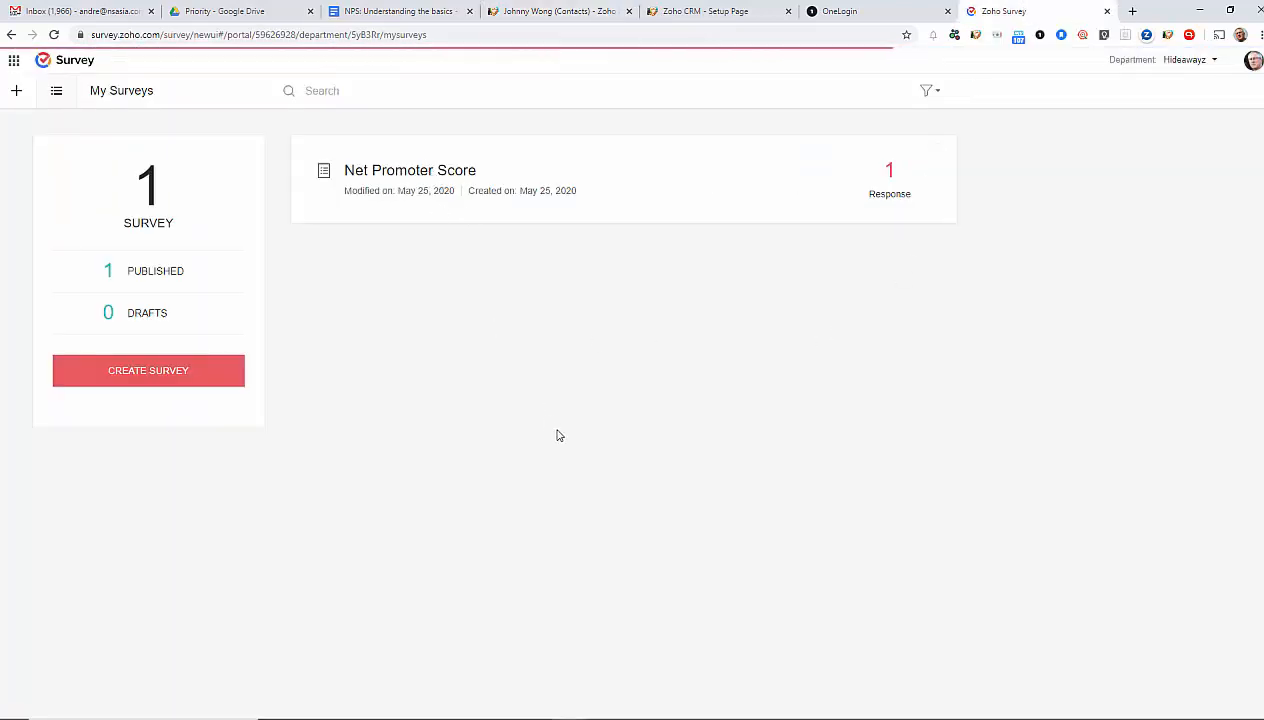
pyautogui.click(410, 170)
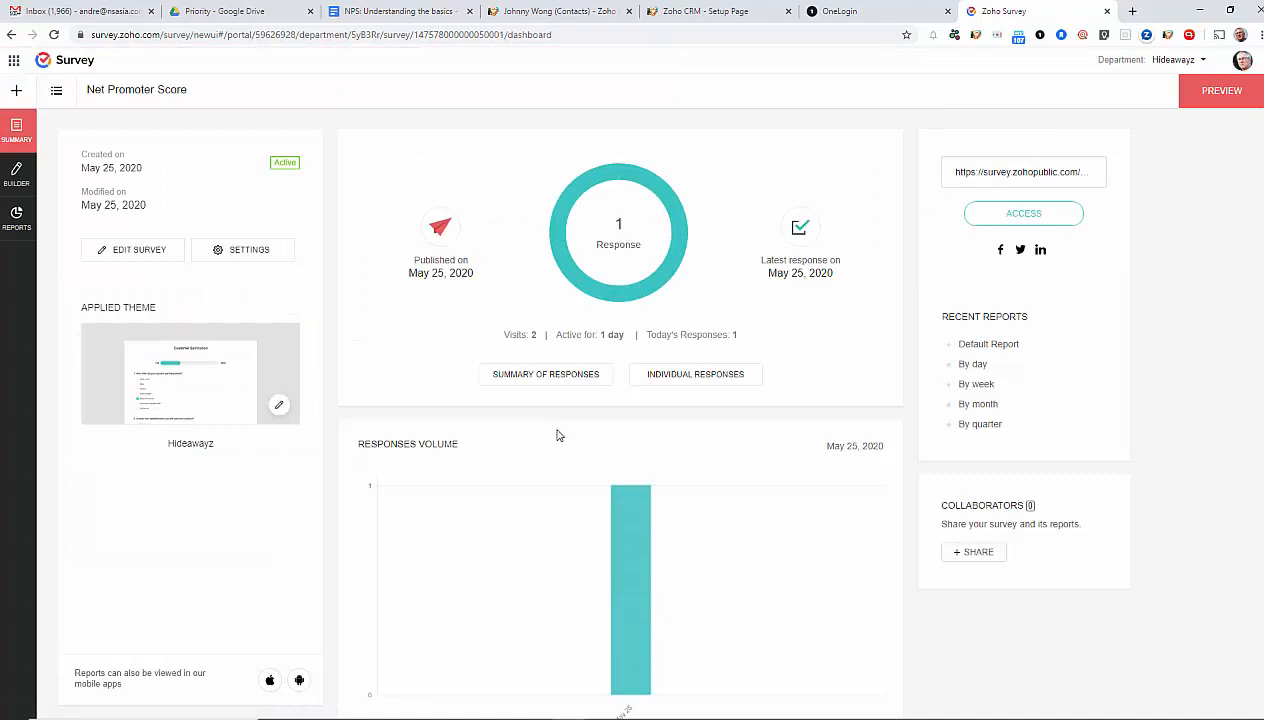
pyautogui.click(132, 248)
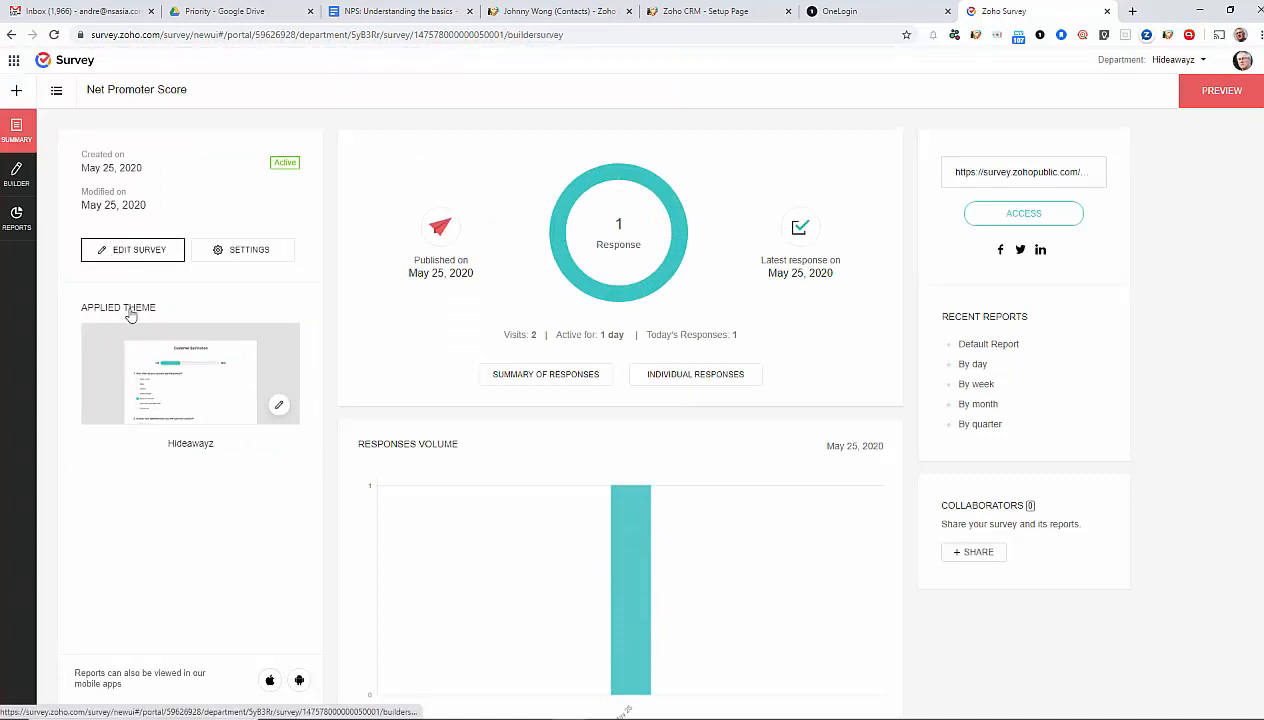
# Open the Net Promoter Score survey in the editor, showing its 0–10 recommend question
pyautogui.click(16, 176)
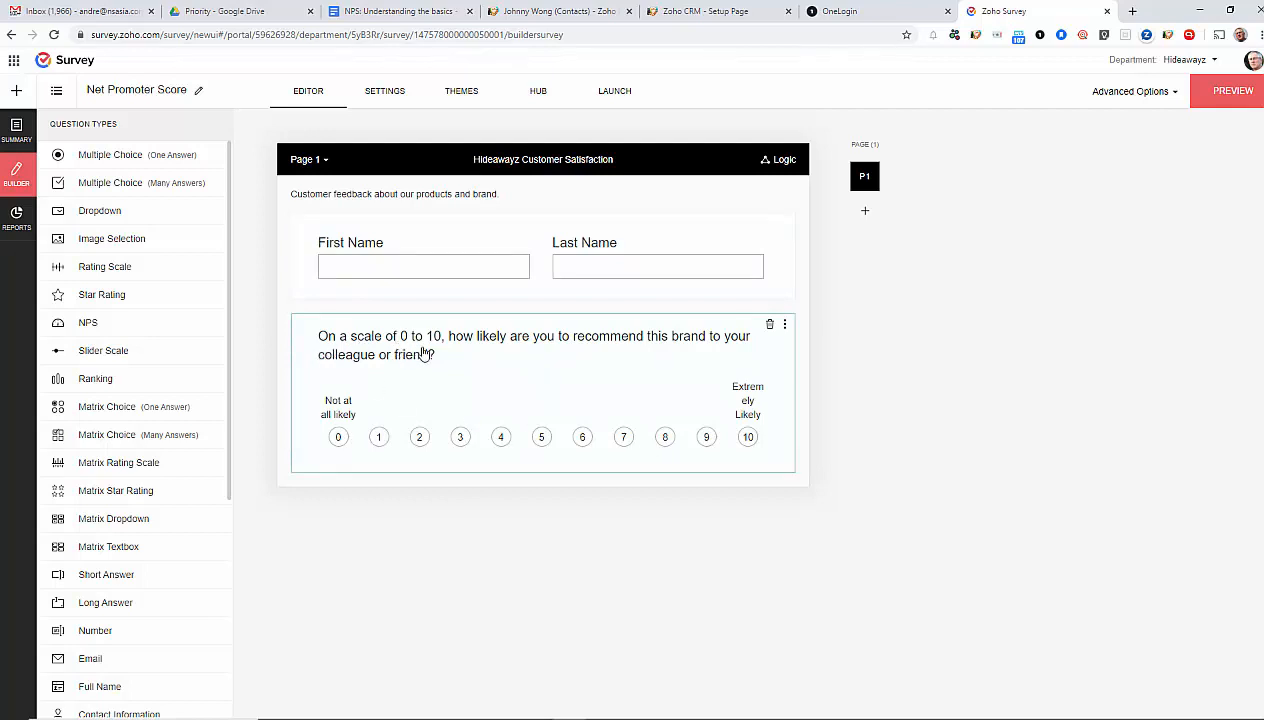
pyautogui.moveTo(384, 354)
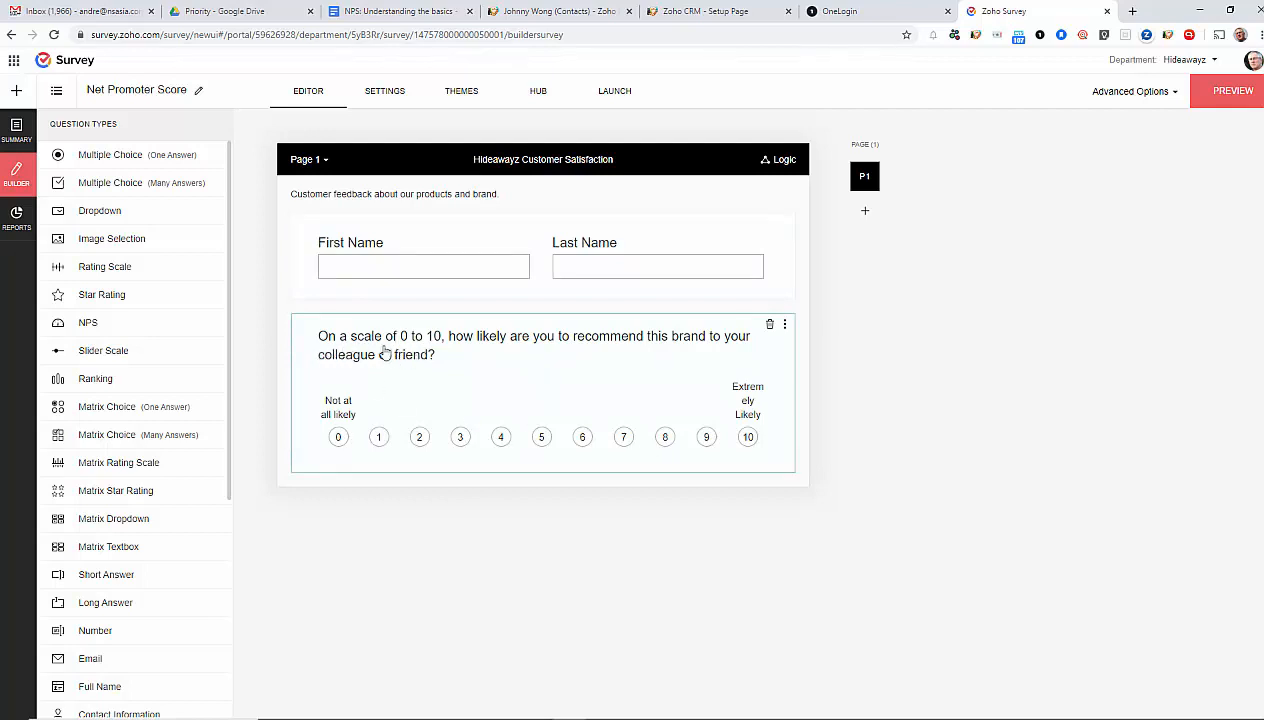
pyautogui.moveTo(616, 364)
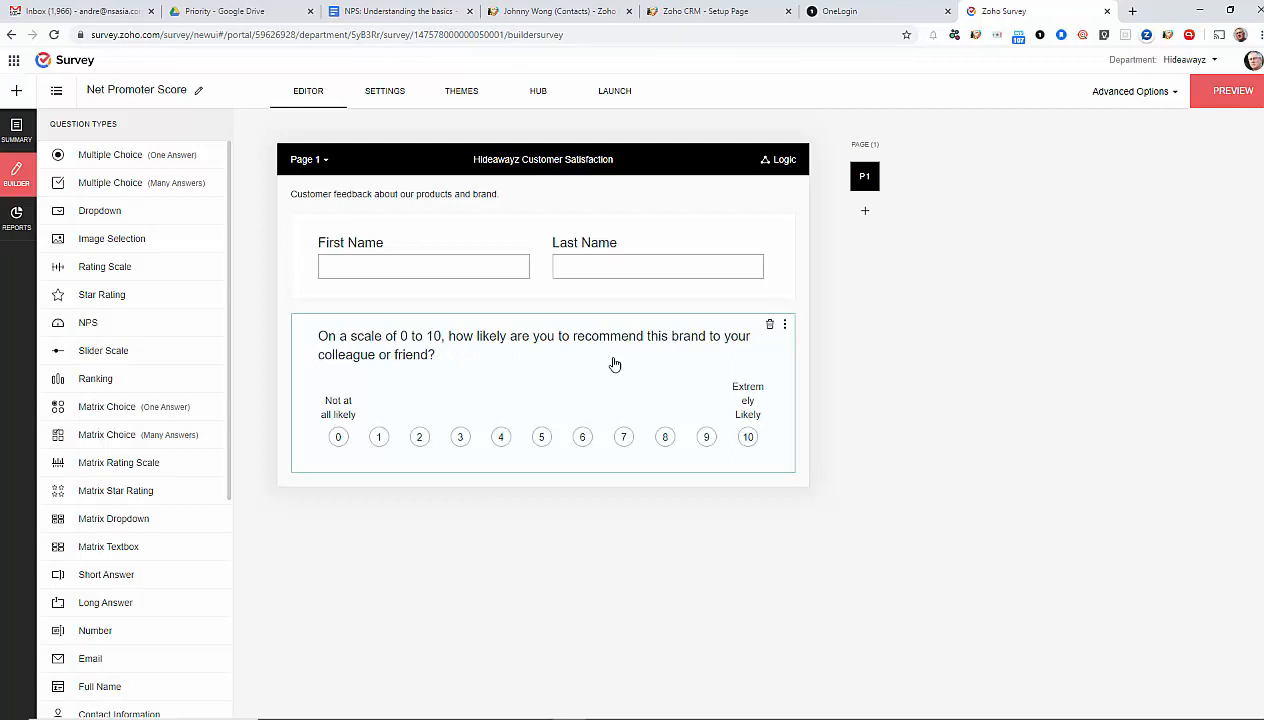
pyautogui.moveTo(404, 376)
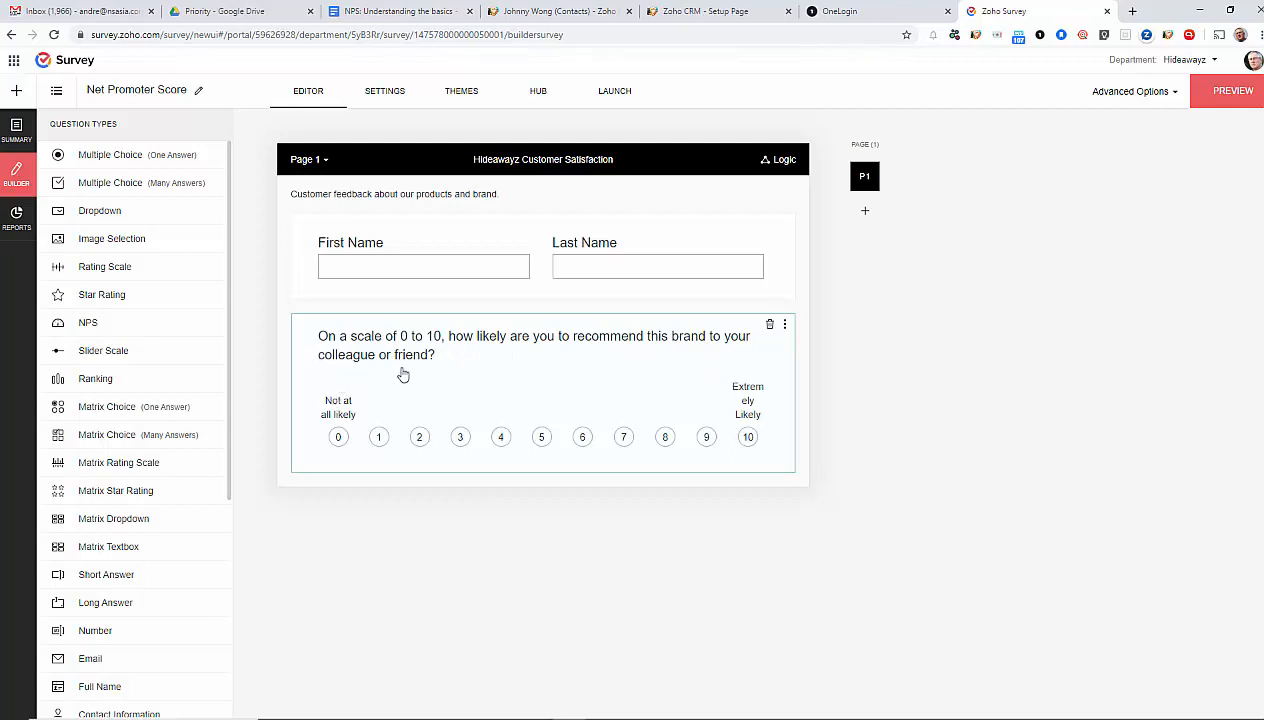
pyautogui.moveTo(312, 392)
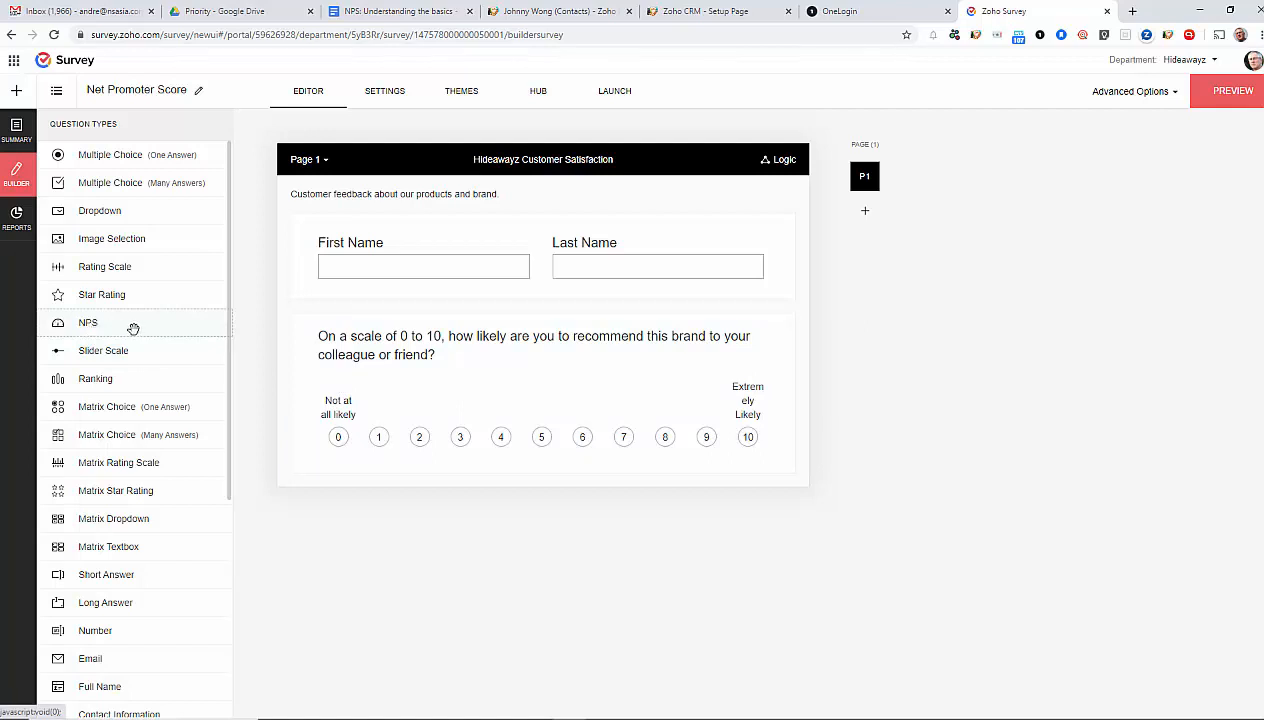
pyautogui.moveTo(98, 322)
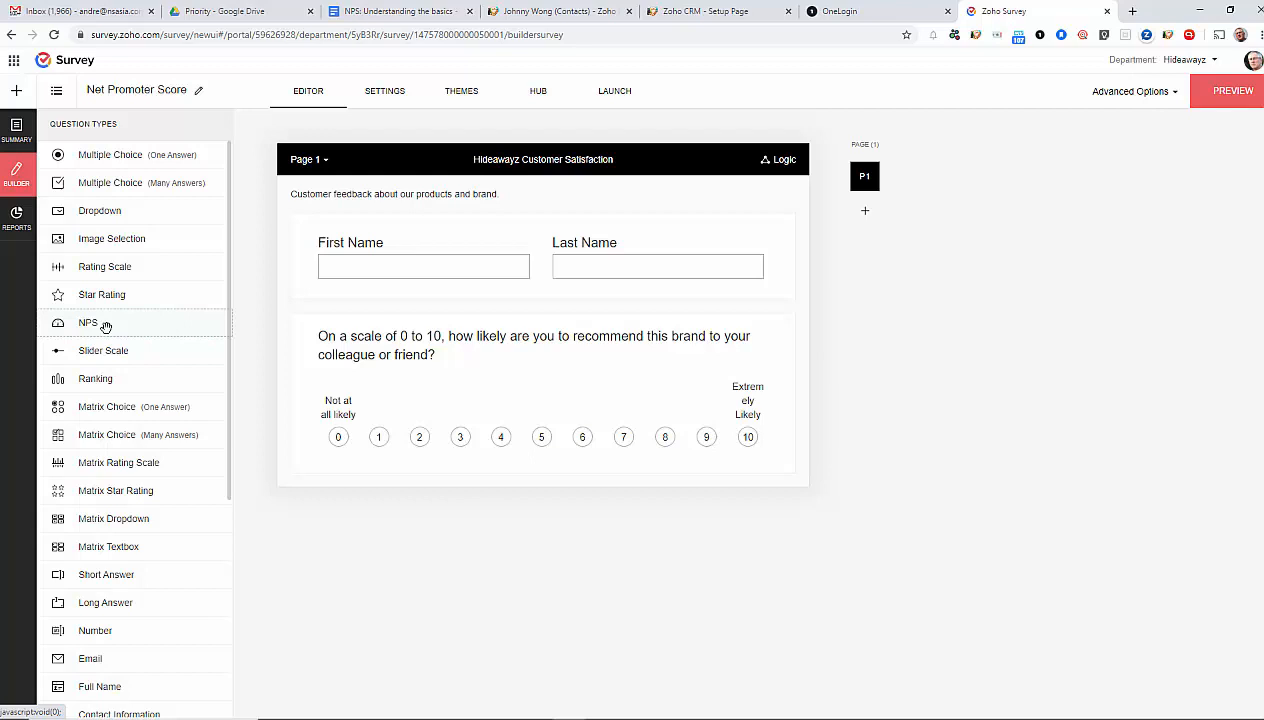
pyautogui.moveTo(280, 360)
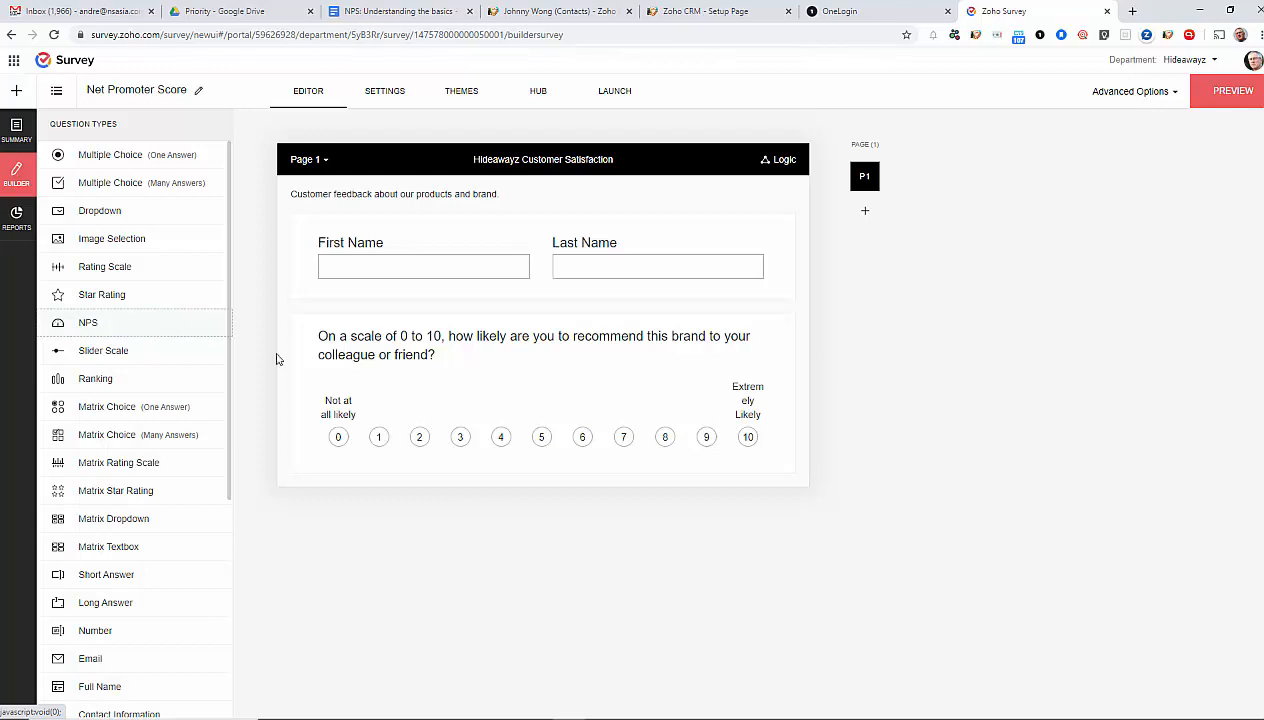
pyautogui.moveTo(104, 350)
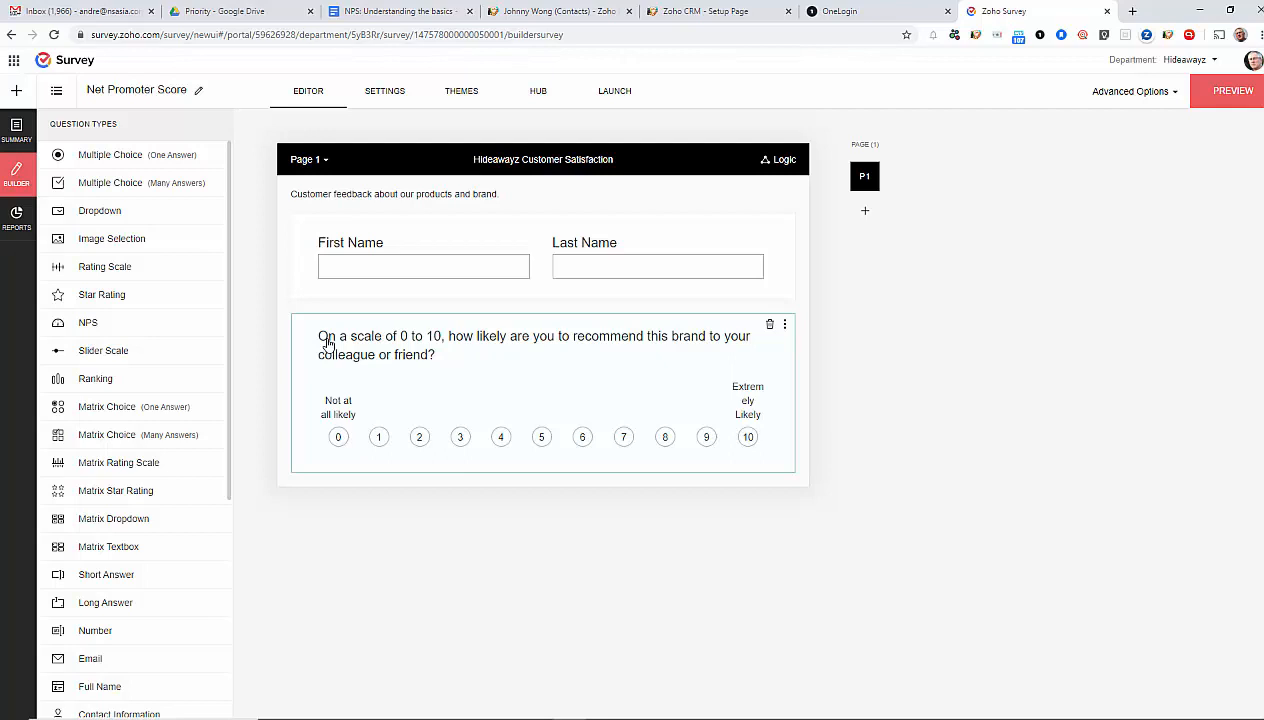
pyautogui.moveTo(392, 352)
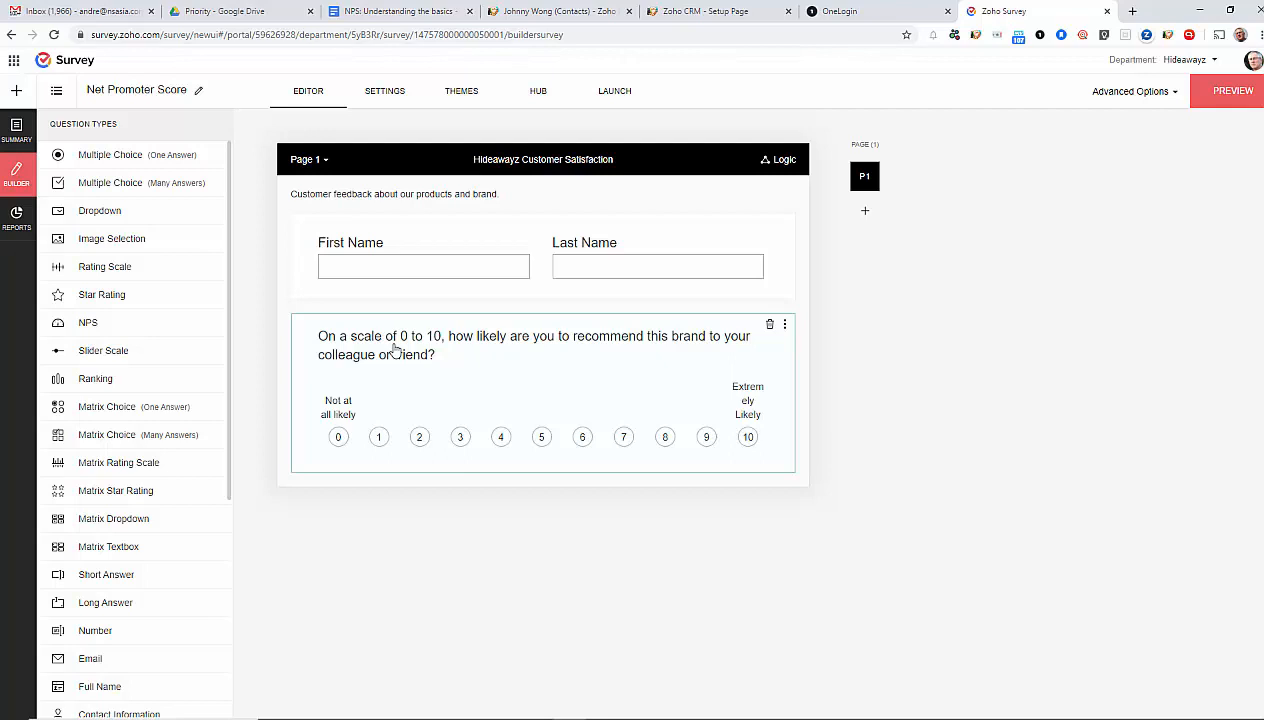
pyautogui.moveTo(888, 396)
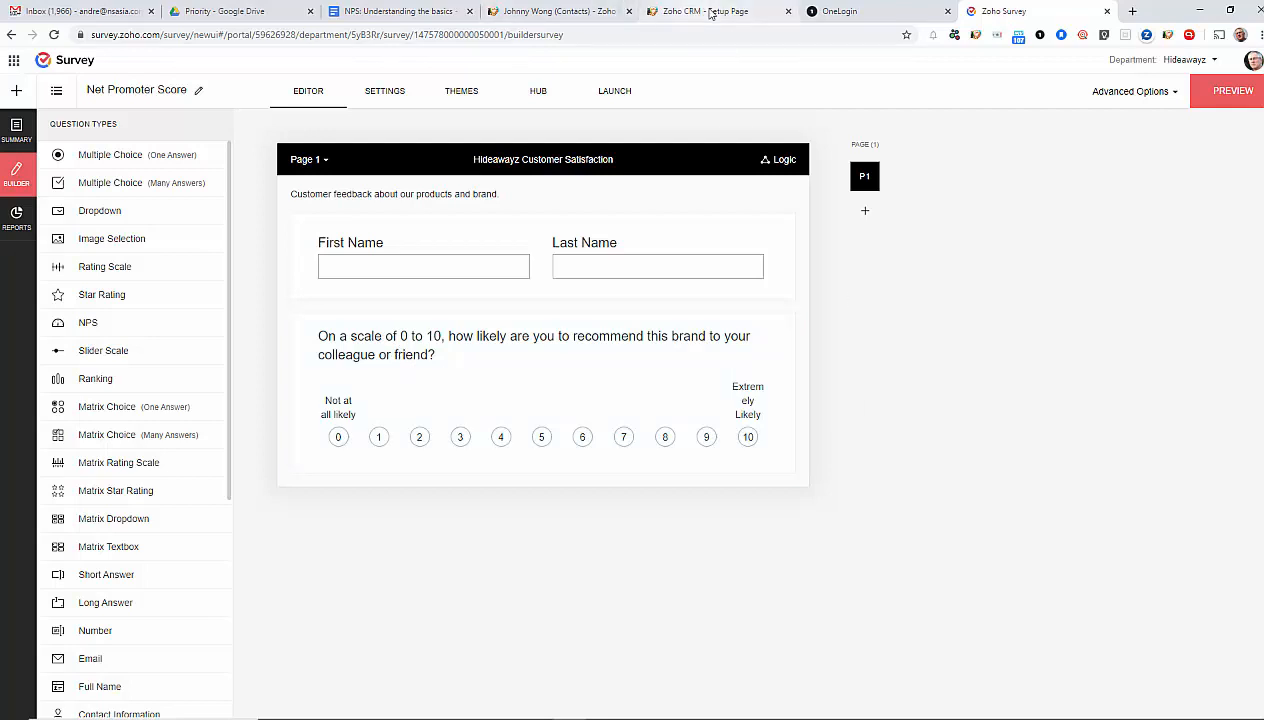
# Review the survey link behind 'Click Here to Rate Us' in the Customer Feedback Request template and cancel without changes
pyautogui.click(716, 12)
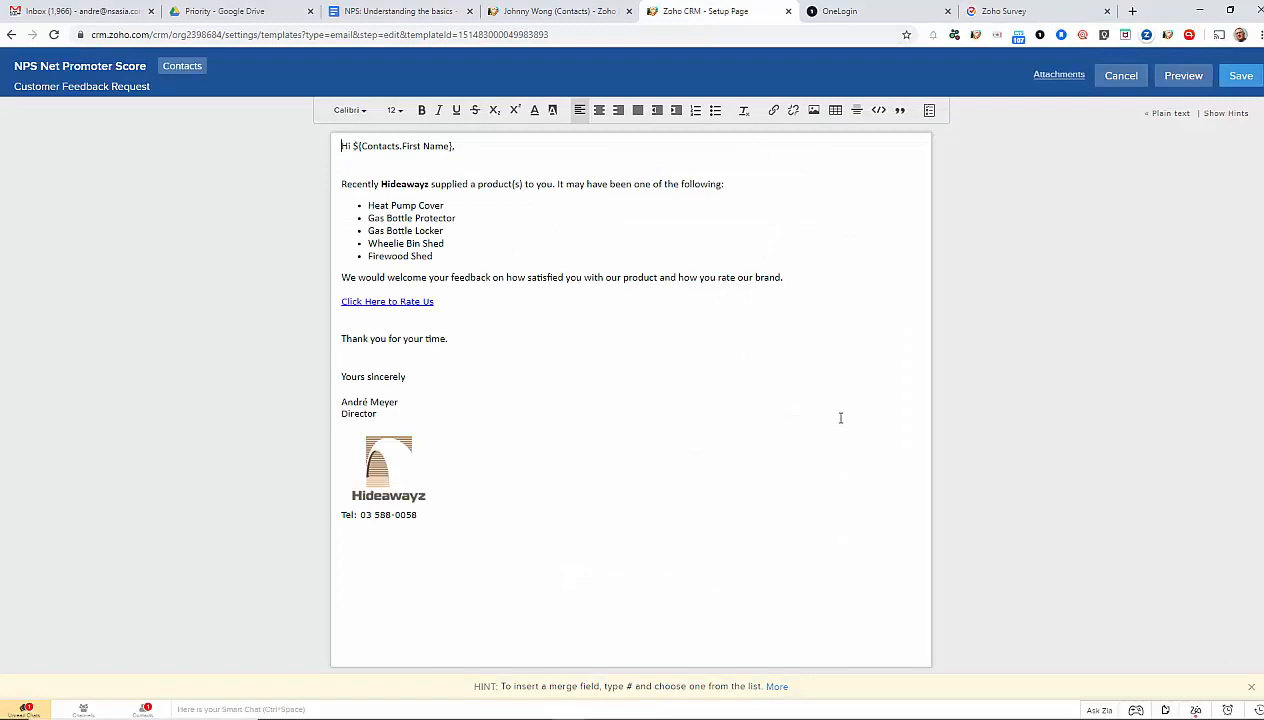
pyautogui.moveTo(628, 398)
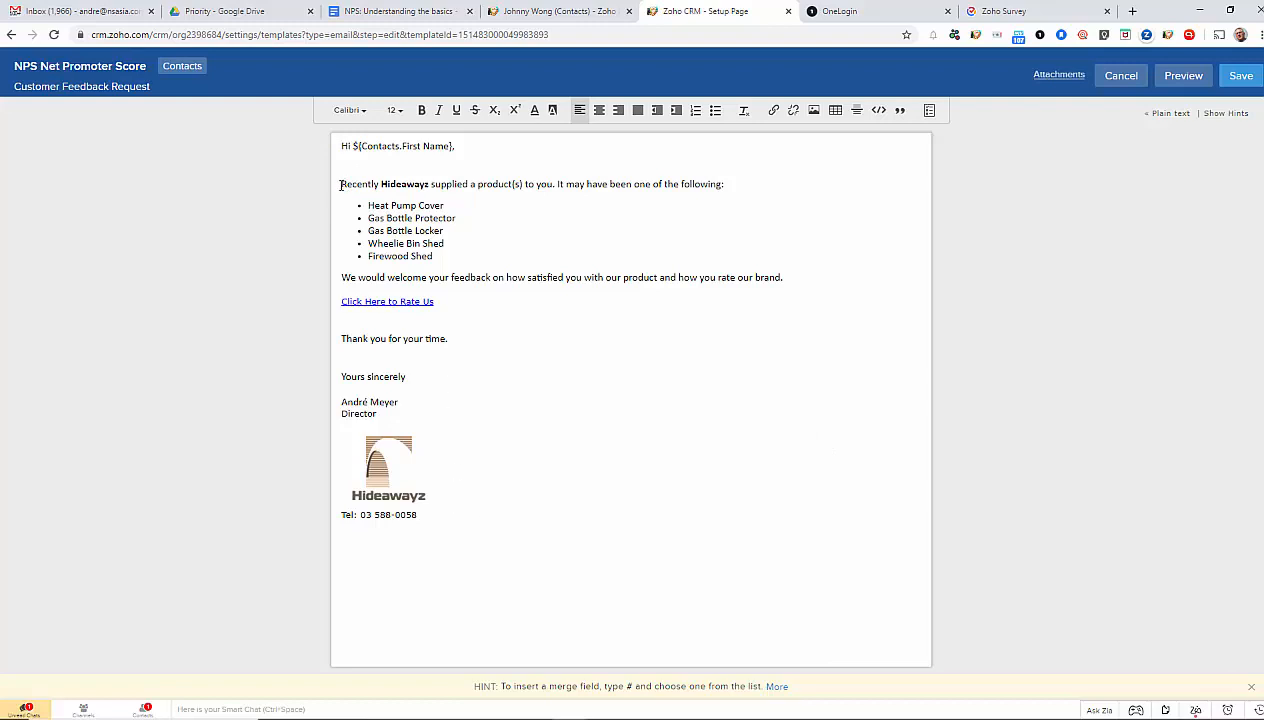
pyautogui.moveTo(664, 272)
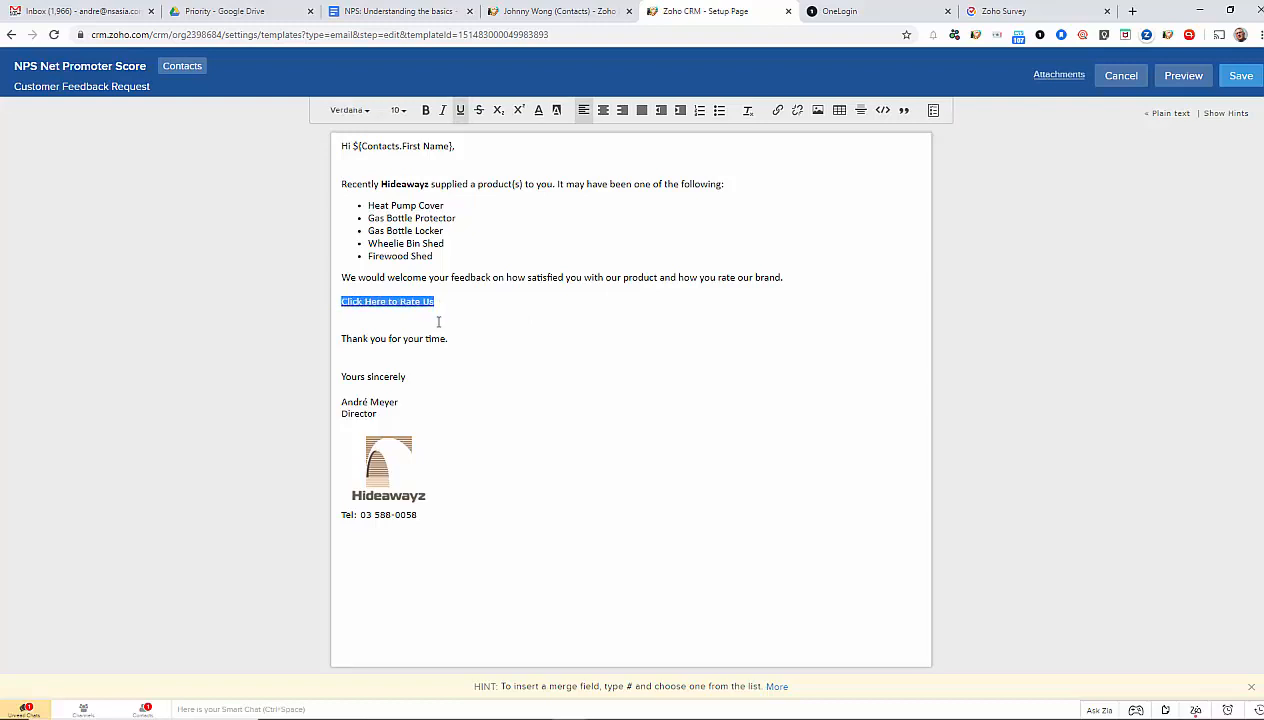
pyautogui.click(1000, 12)
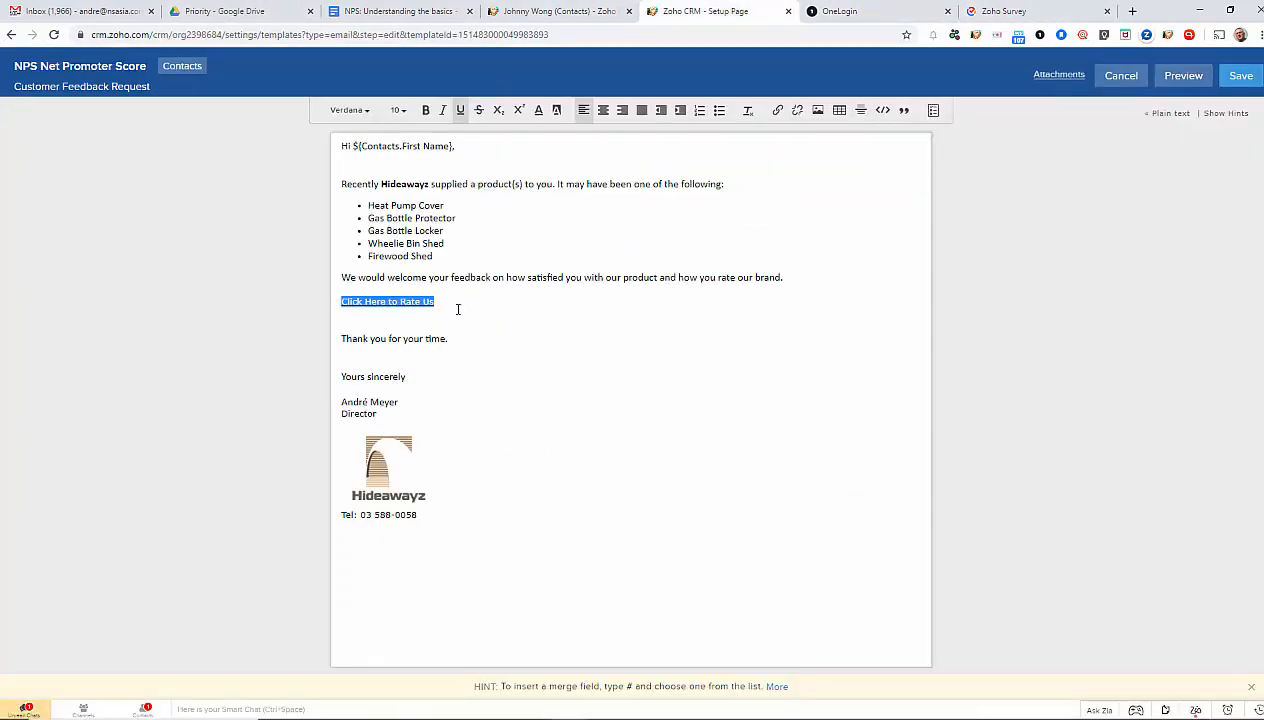
pyautogui.click(504, 316)
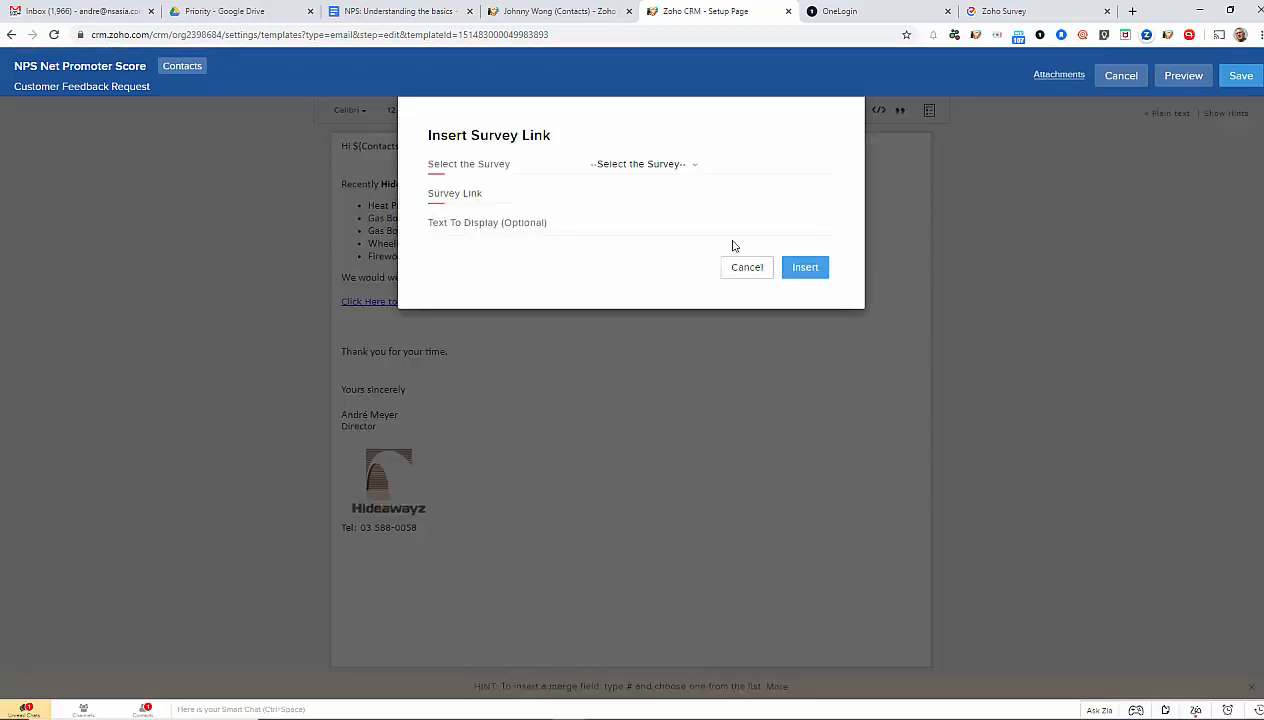
pyautogui.click(644, 164)
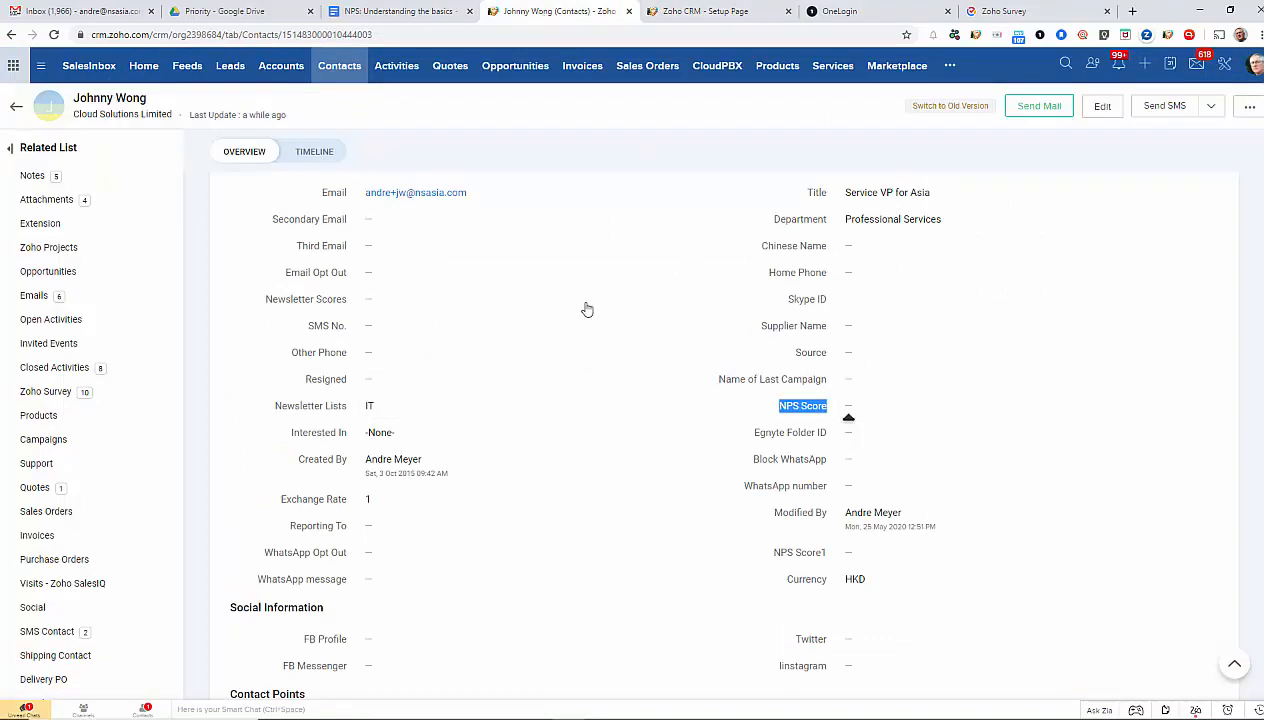
pyautogui.scroll(-3)
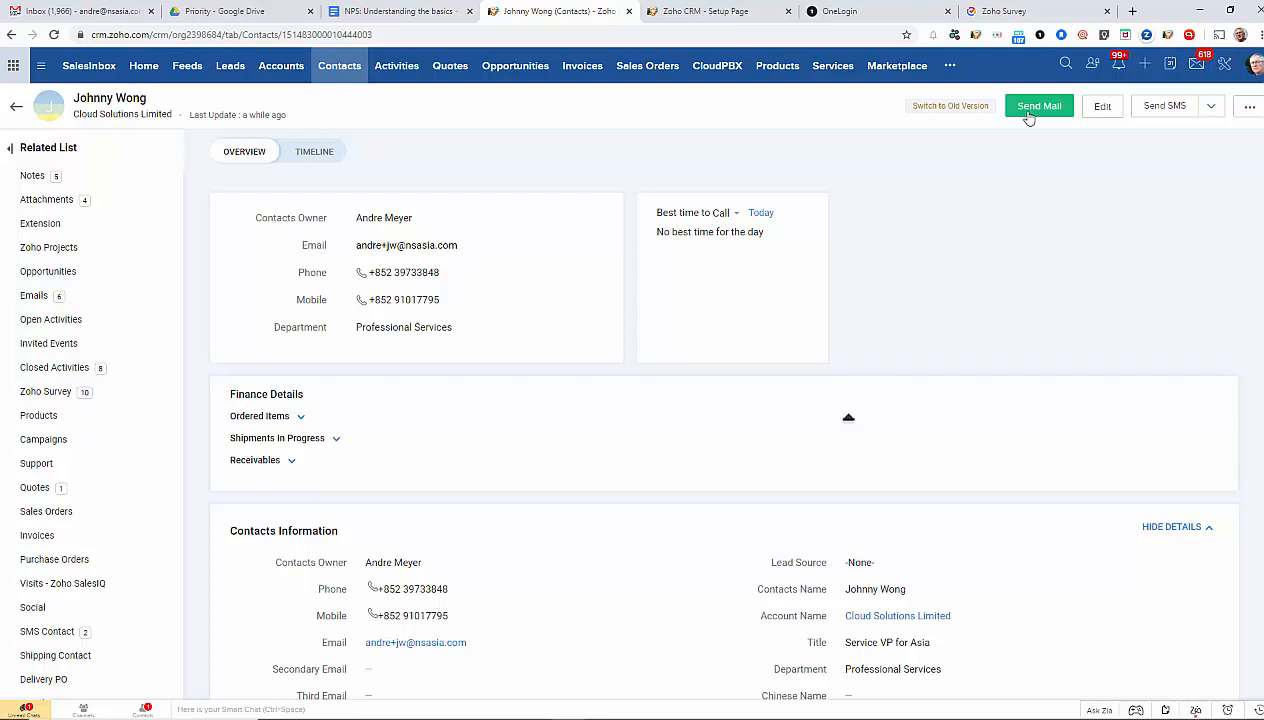
pyautogui.click(1038, 104)
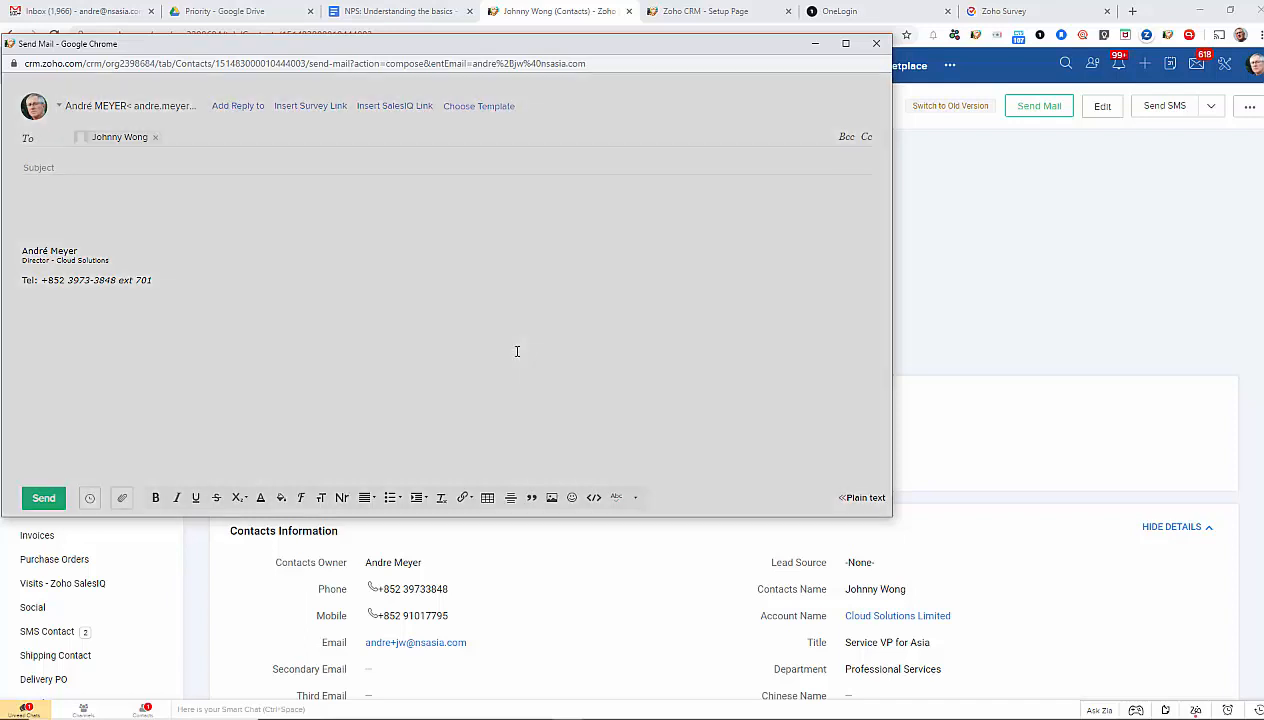
pyautogui.click(478, 104)
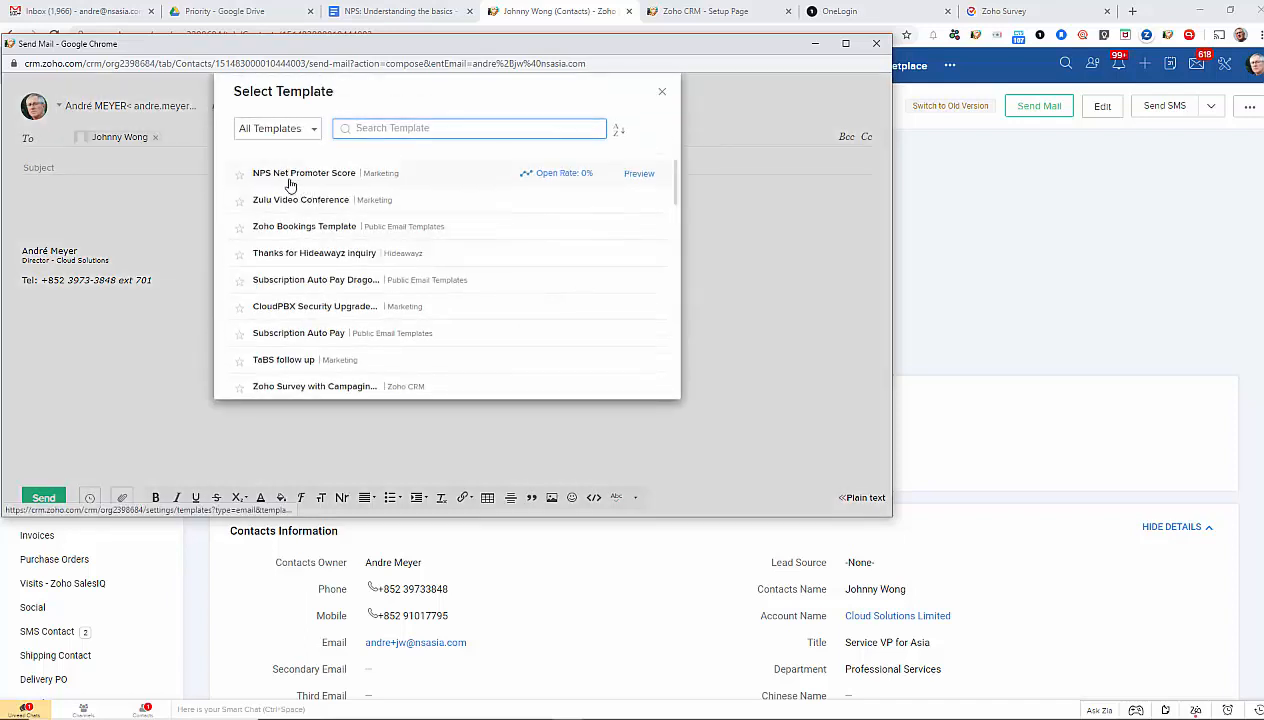
pyautogui.click(304, 172)
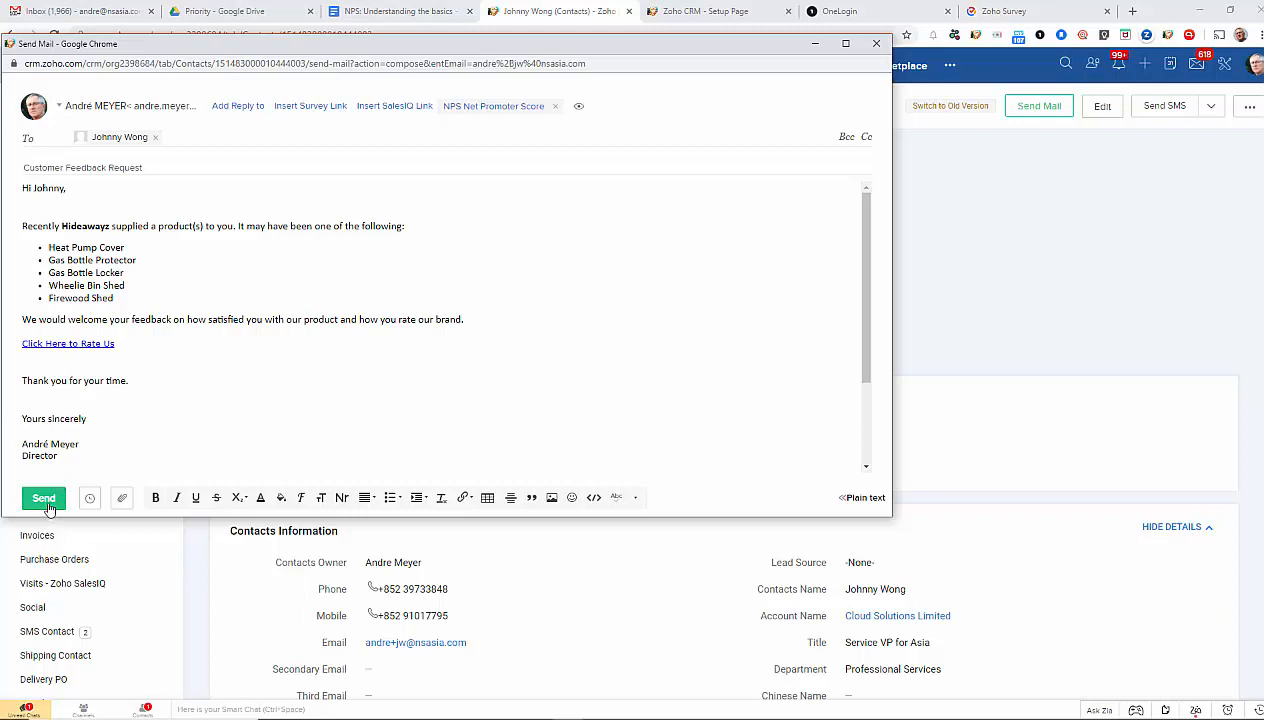
pyautogui.click(44, 496)
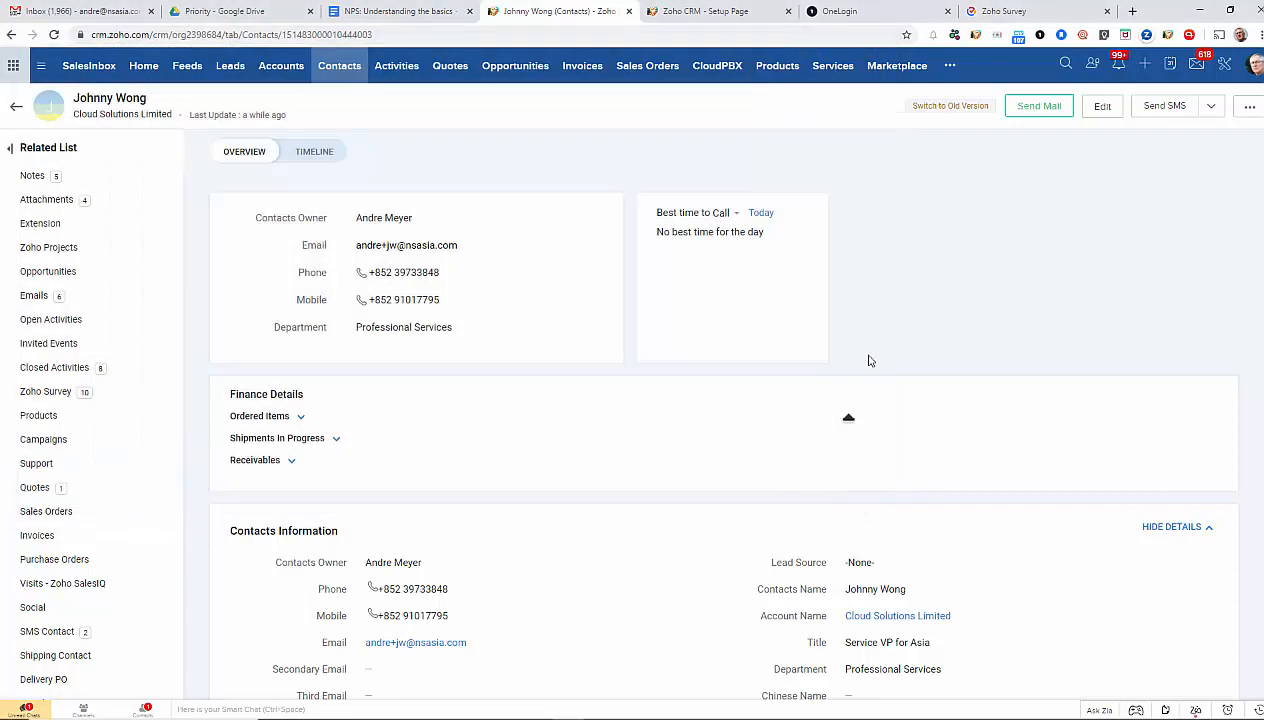
pyautogui.moveTo(958, 336)
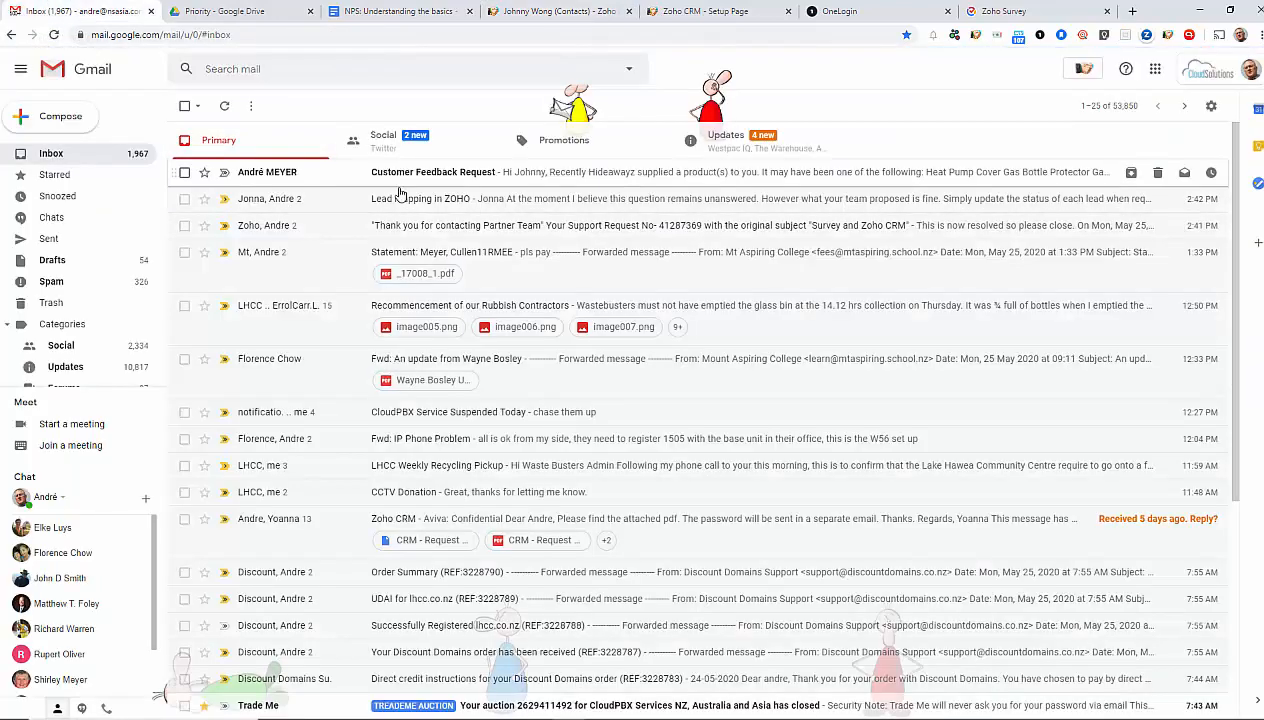
# Open the Customer Feedback Request email in Gmail and follow 'Click Here to Rate Us' to the survey
pyautogui.click(432, 172)
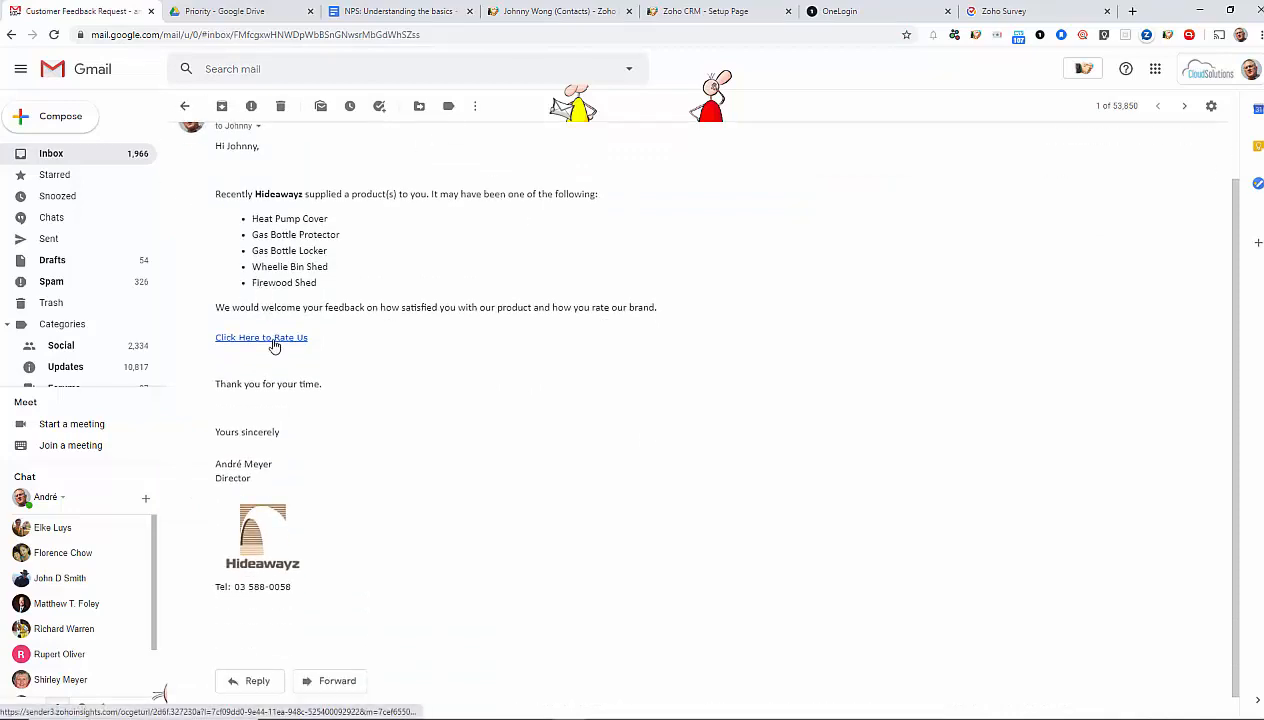
pyautogui.click(260, 336)
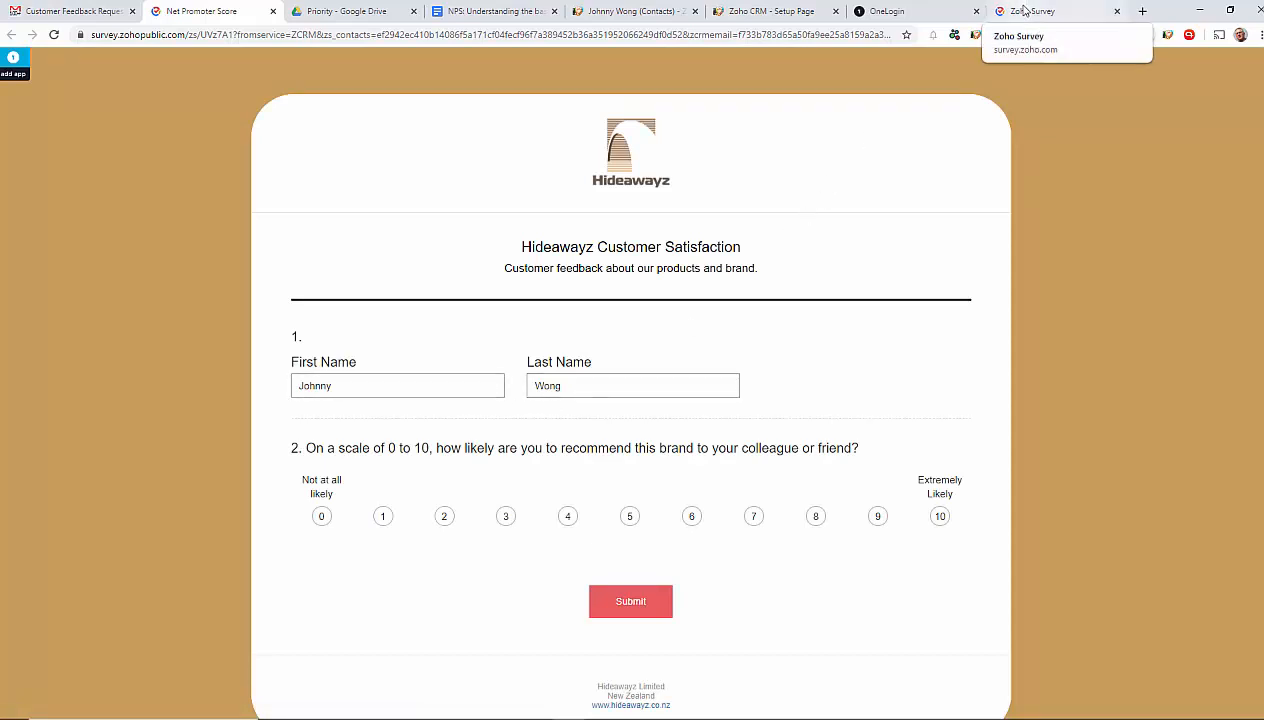
# Review the survey's Zoho CRM integration mapping in the Hub, then return to the prefilled survey form
pyautogui.click(1030, 12)
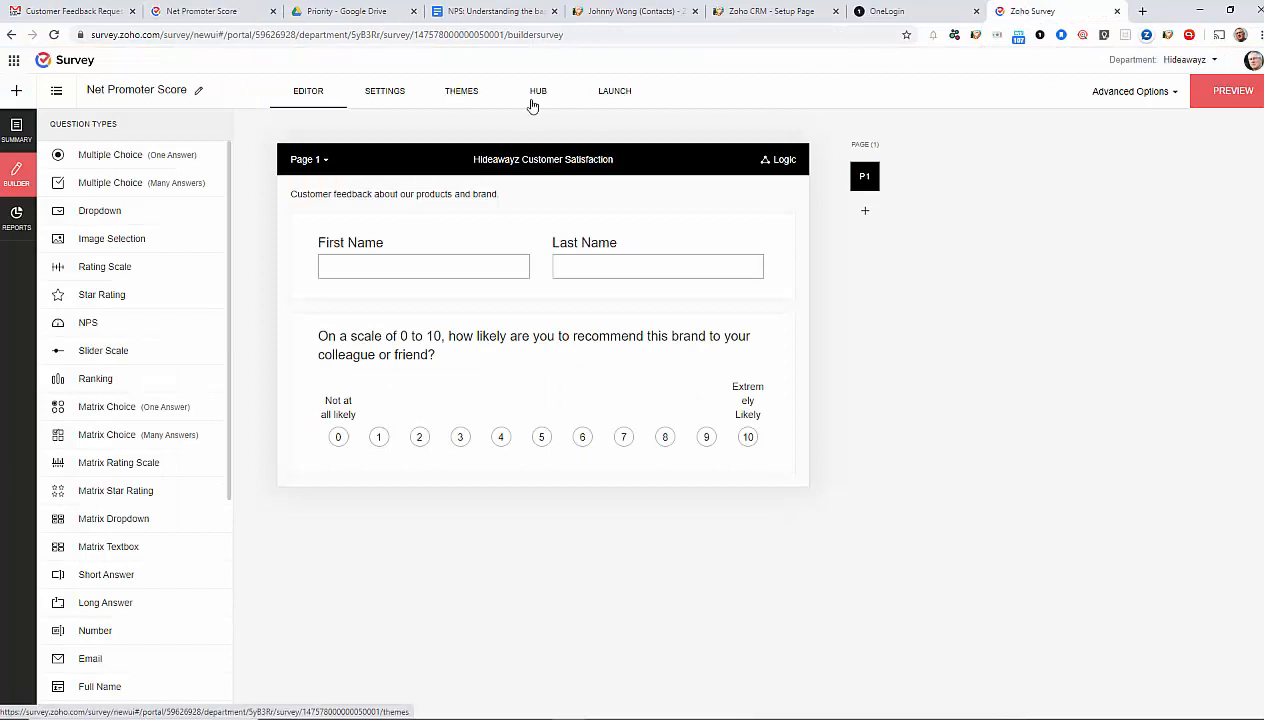
pyautogui.click(538, 90)
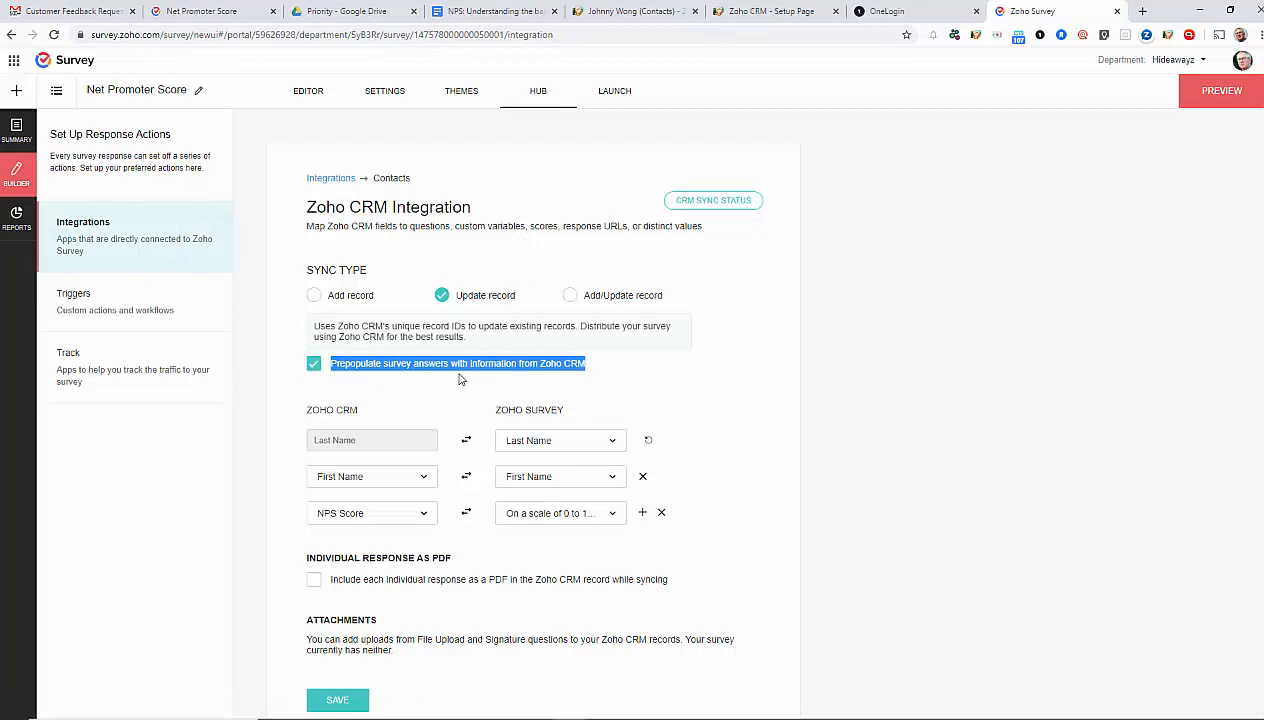
pyautogui.moveTo(378, 380)
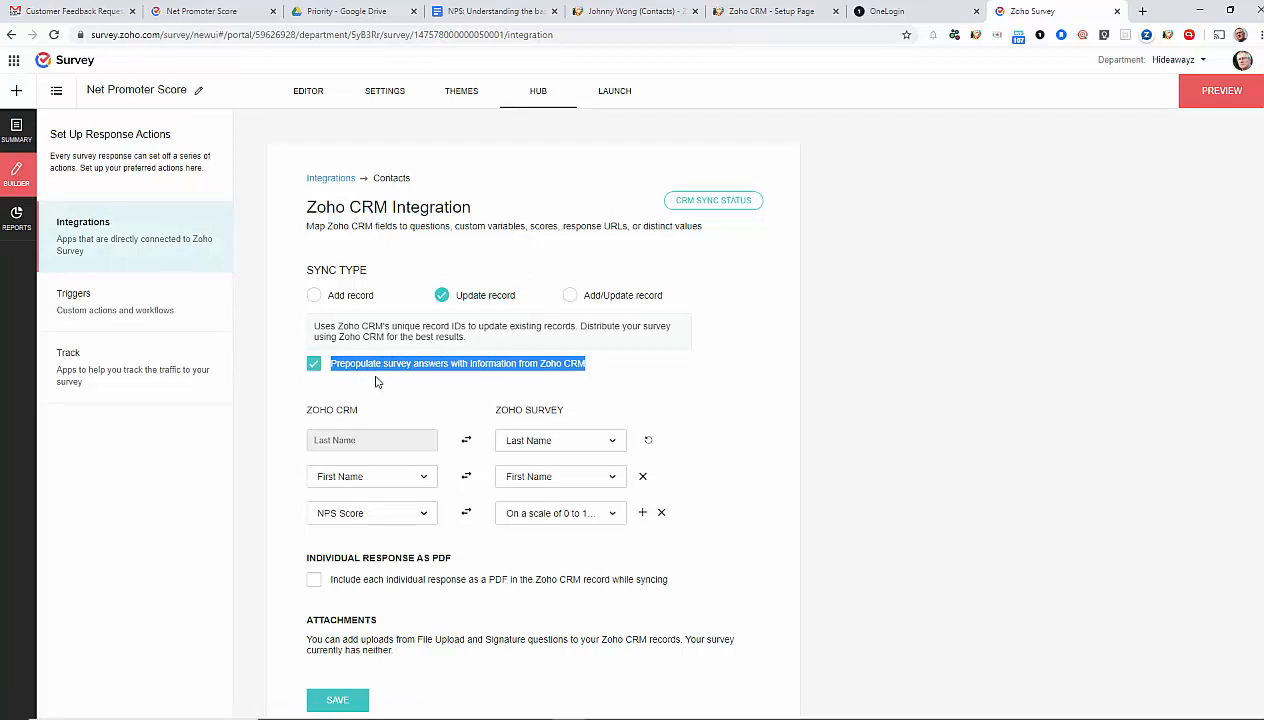
pyautogui.moveTo(460, 388)
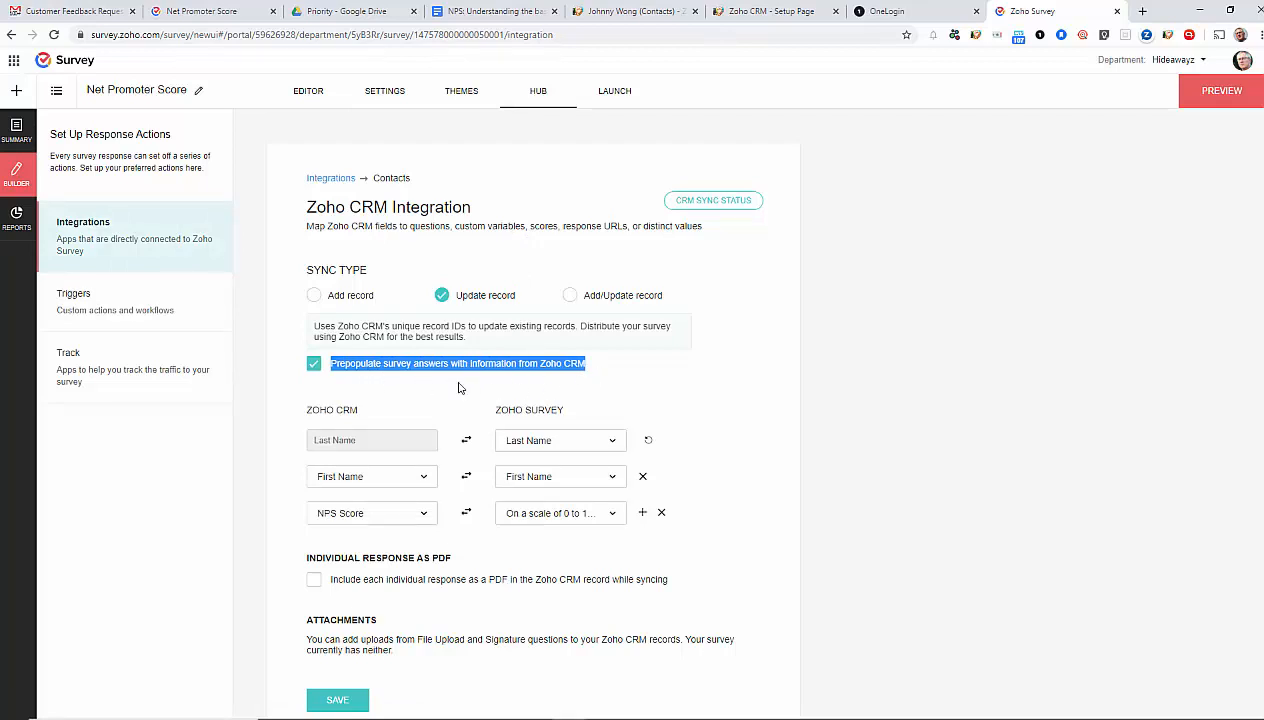
pyautogui.moveTo(548, 376)
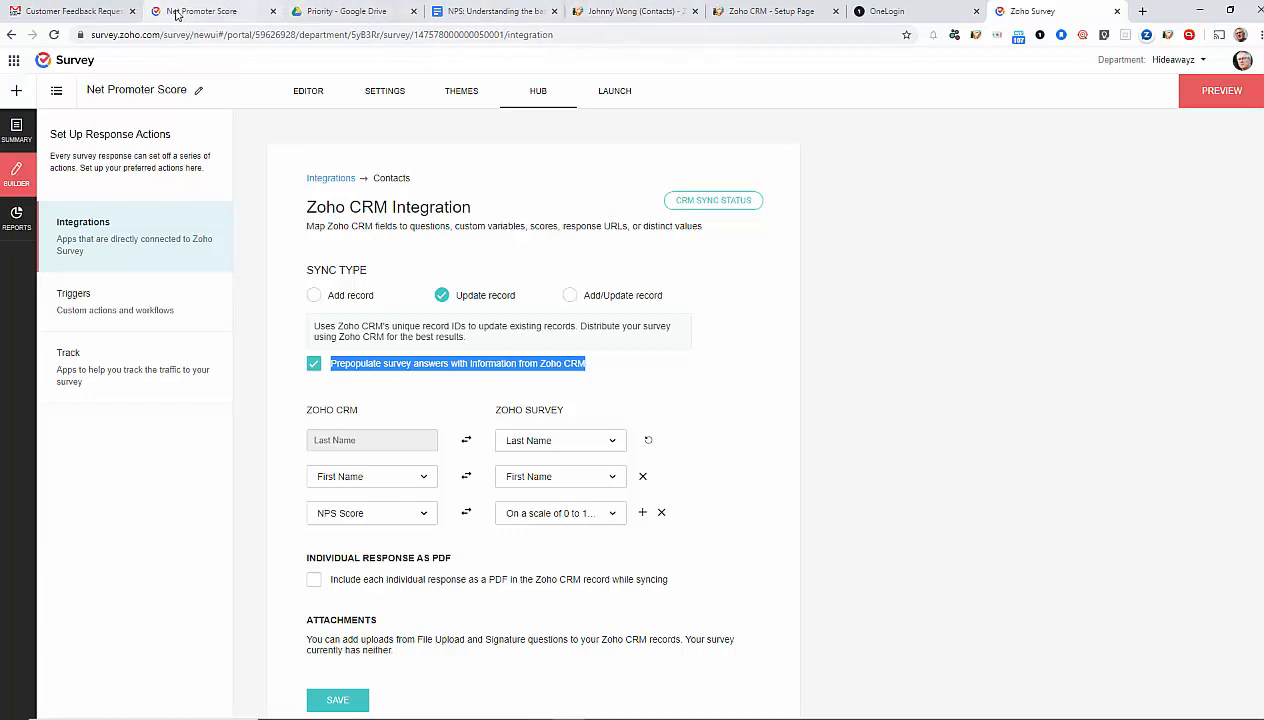
pyautogui.click(1220, 90)
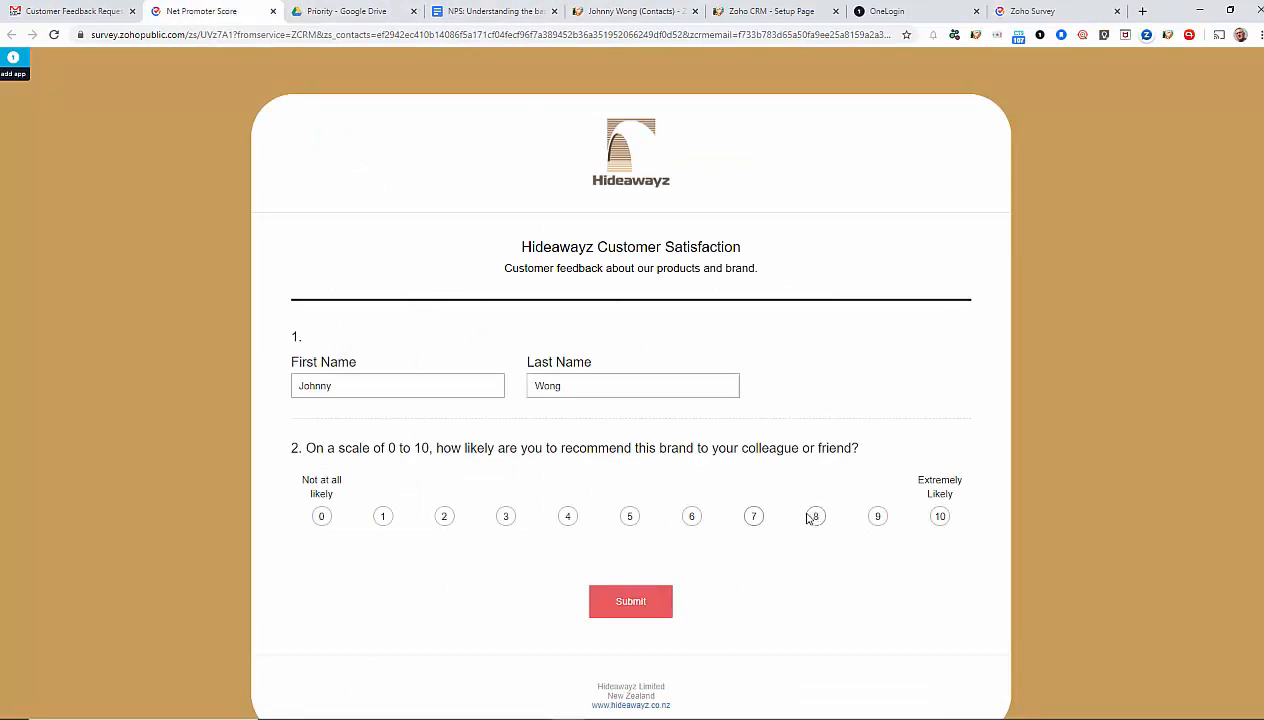
# Rate the brand 8 on the 0–10 scale and submit the survey response
pyautogui.click(816, 516)
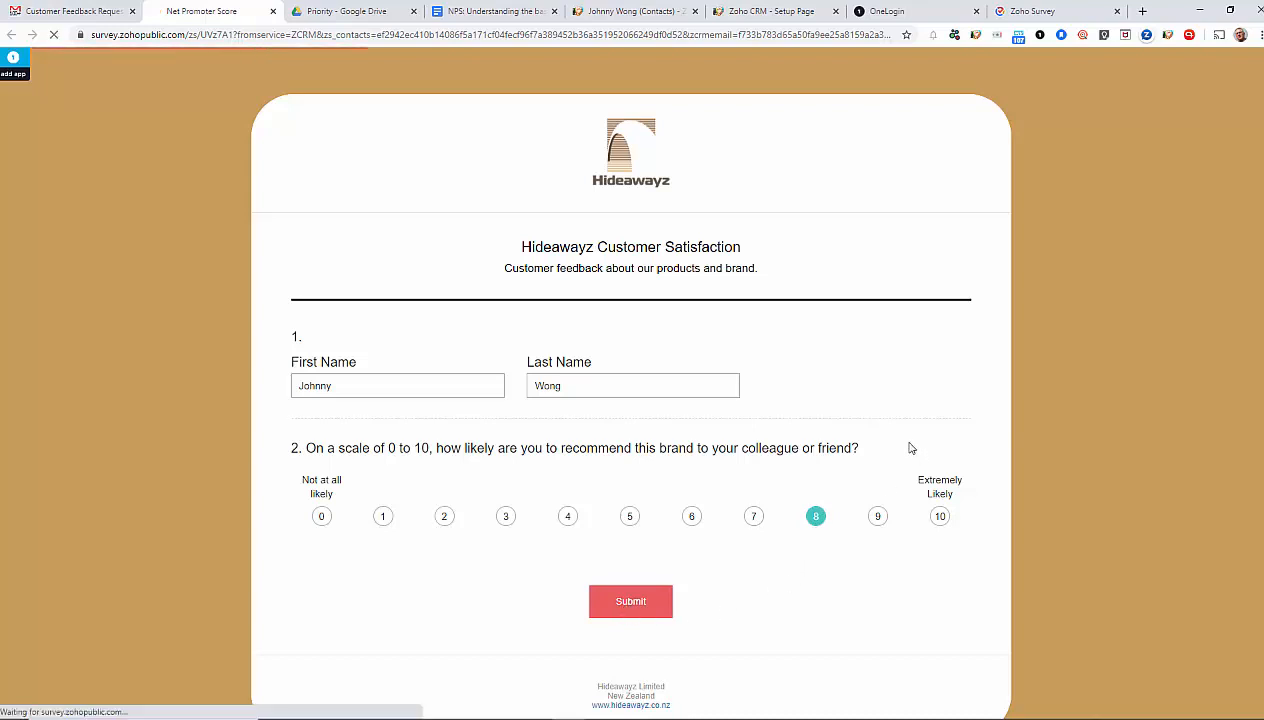
pyautogui.click(630, 600)
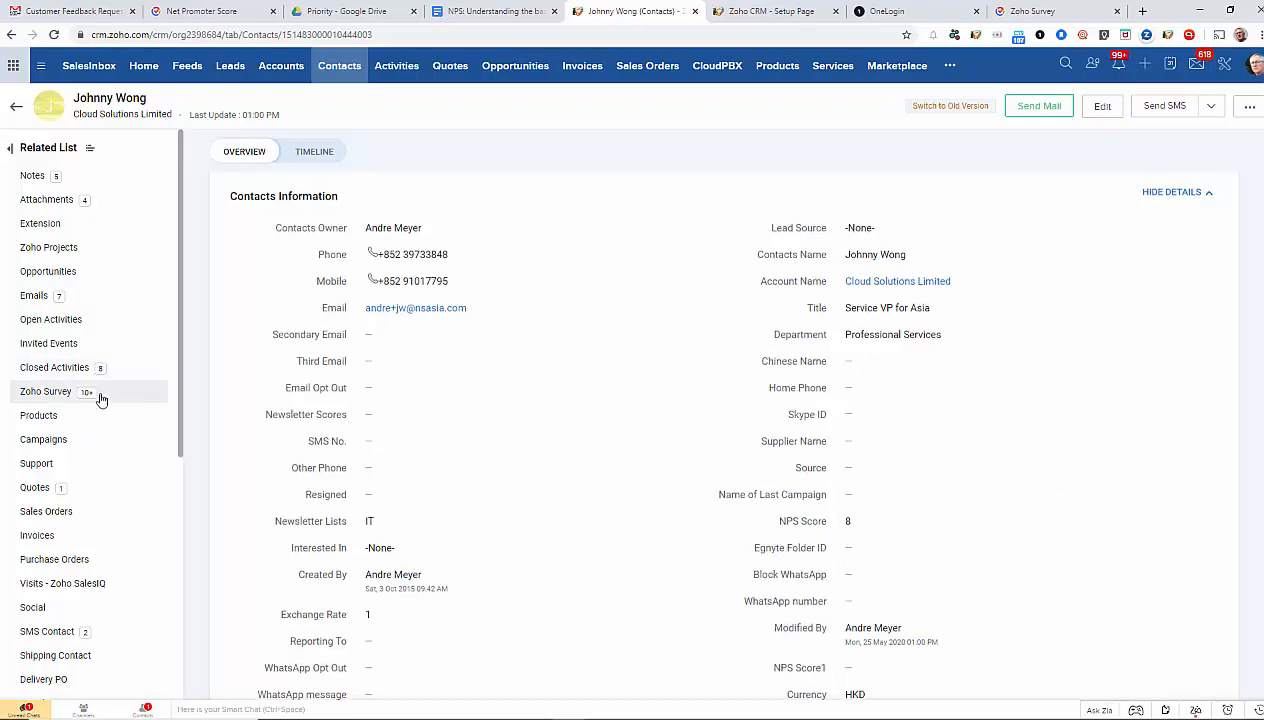
pyautogui.click(44, 390)
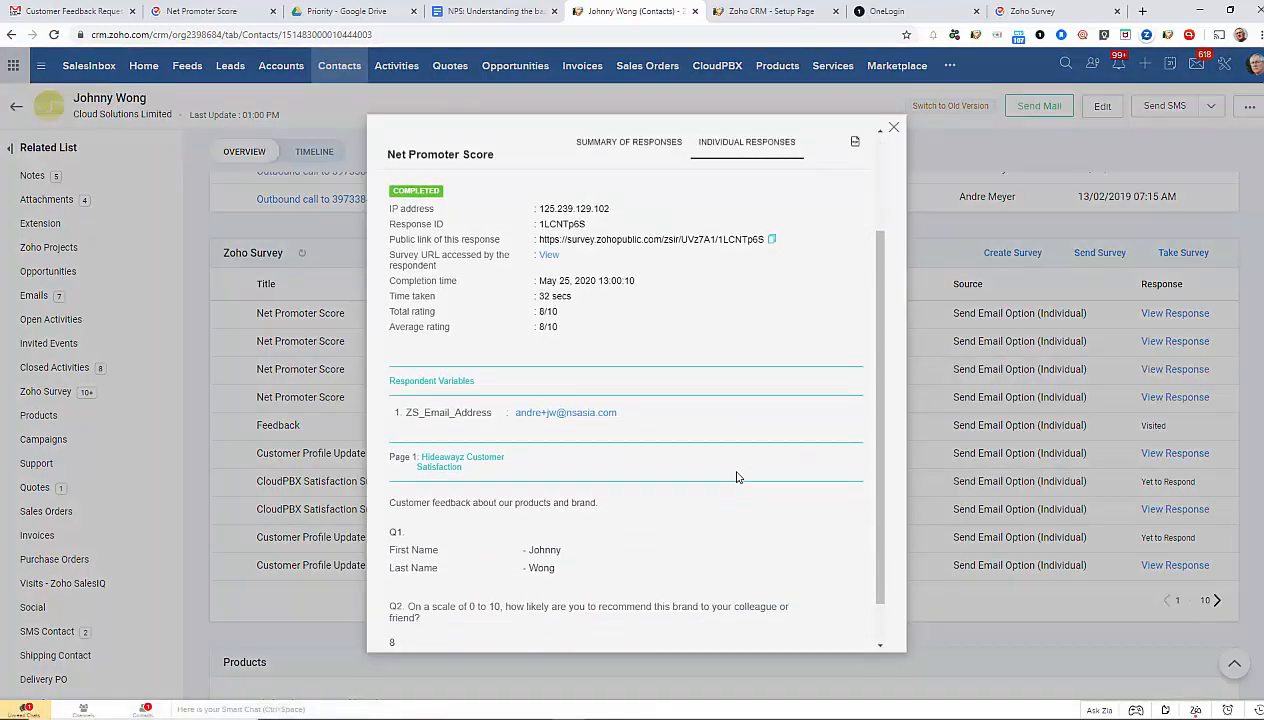
pyautogui.scroll(-3)
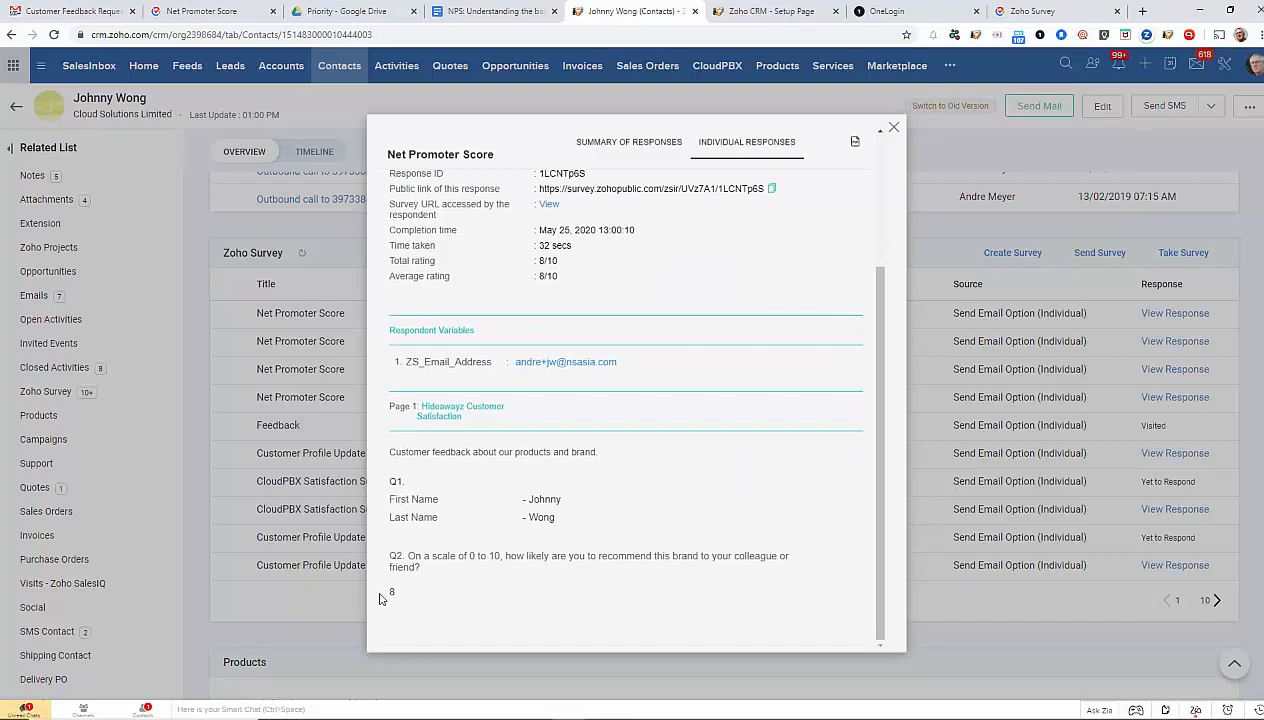
pyautogui.doubleClick(392, 592)
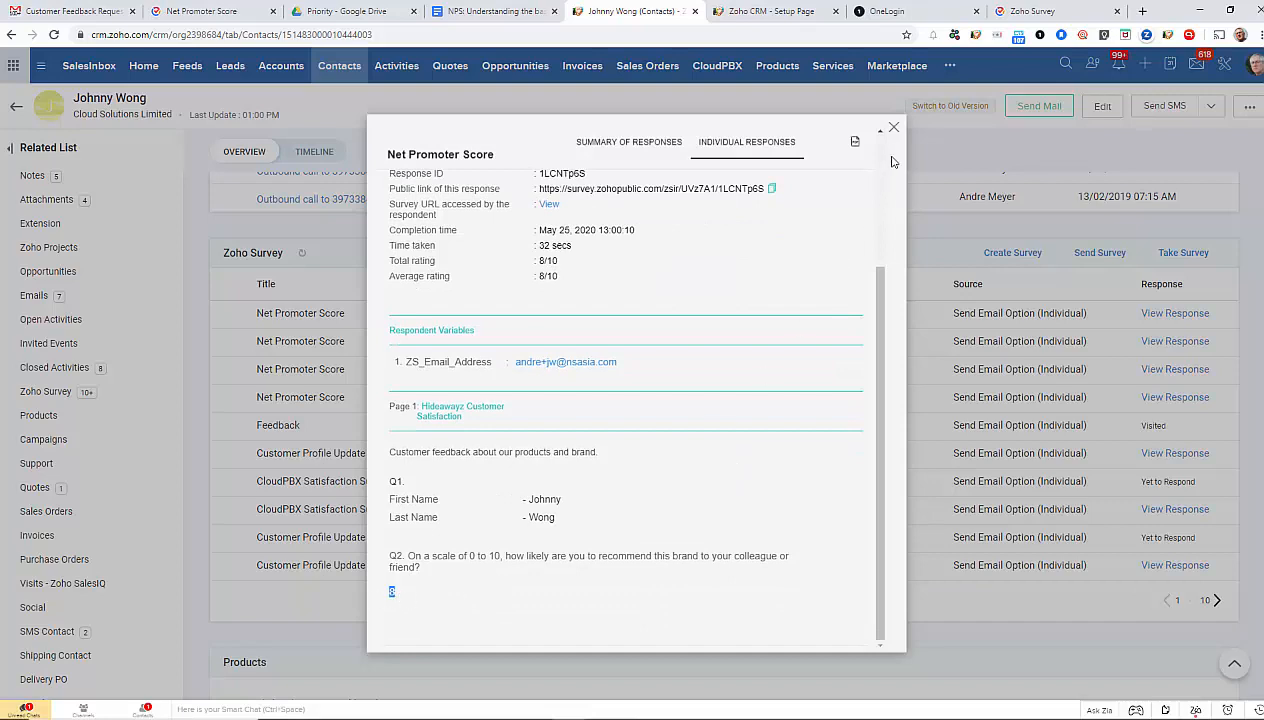
pyautogui.click(892, 128)
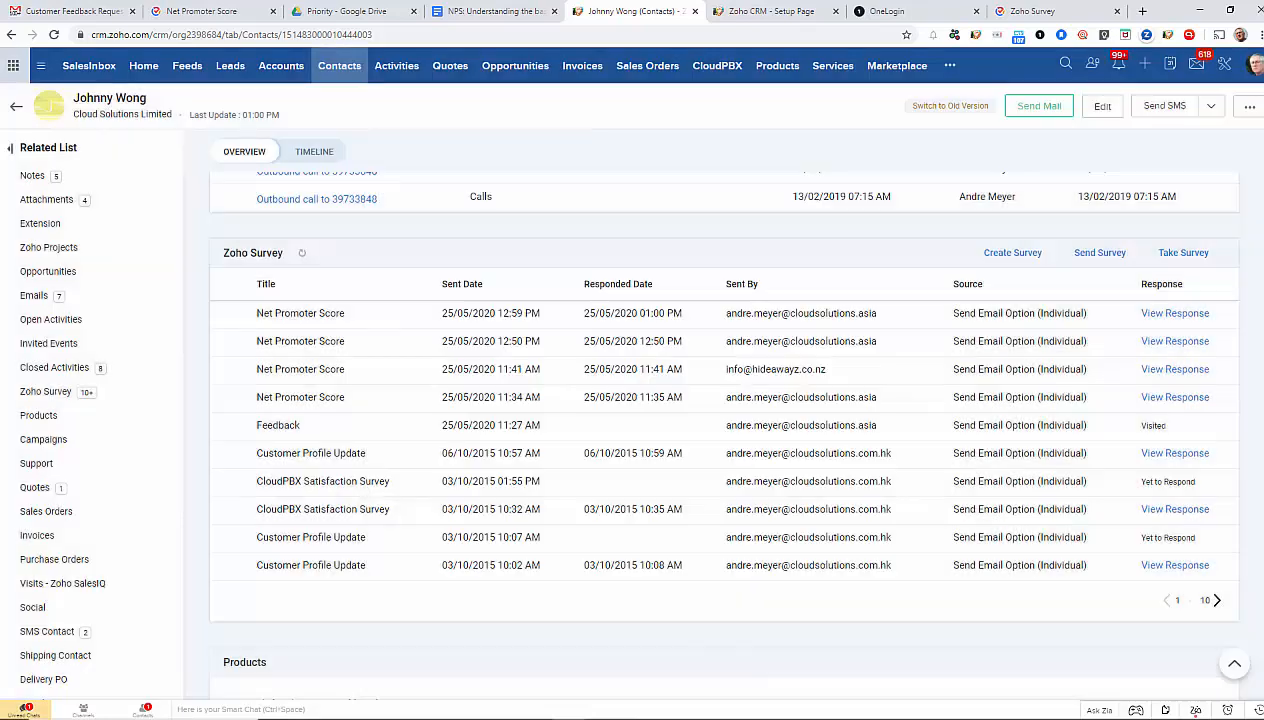
# Check the contact's NPS Score field shows 8, then switch to the NPS basics document
pyautogui.scroll(3)
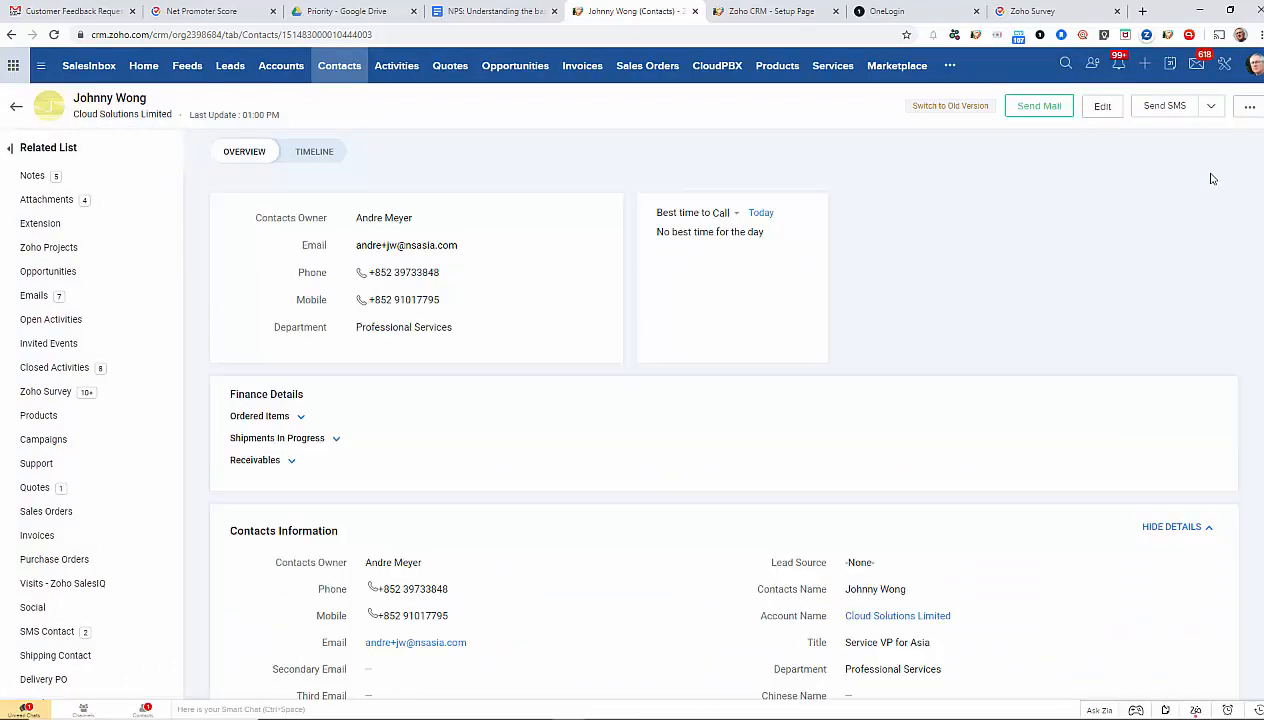
pyautogui.scroll(-3)
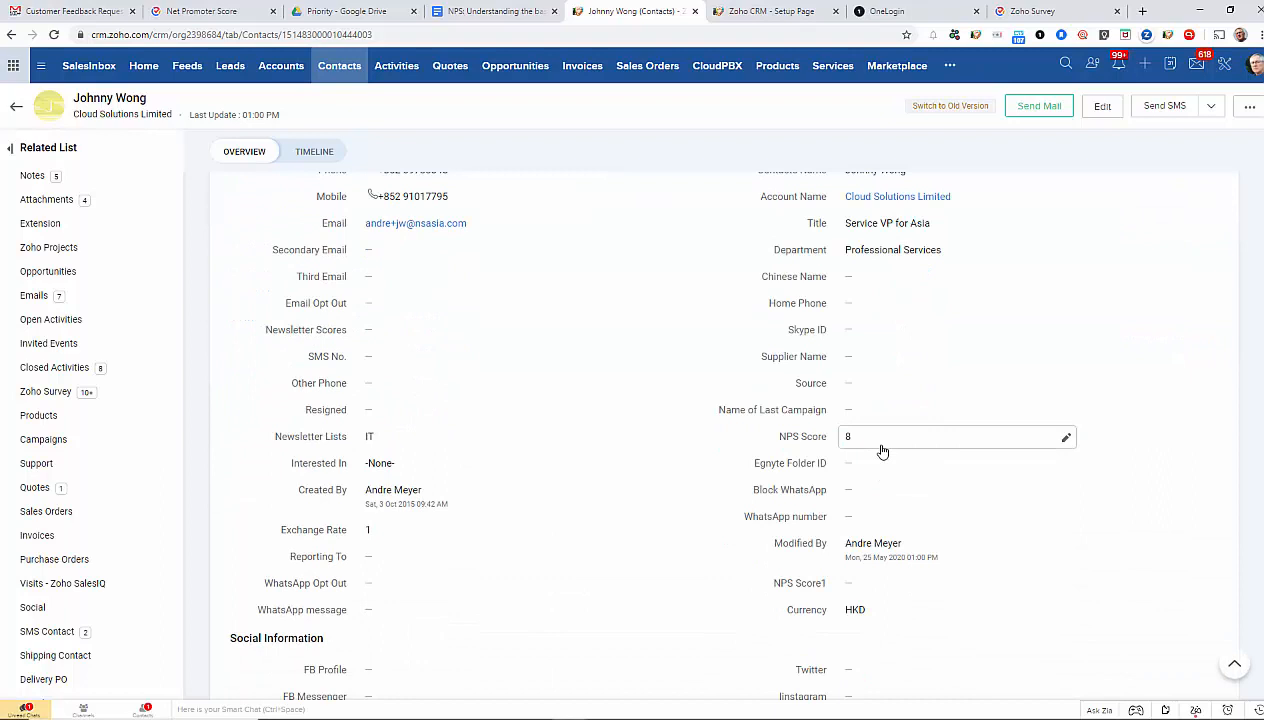
pyautogui.moveTo(884, 448)
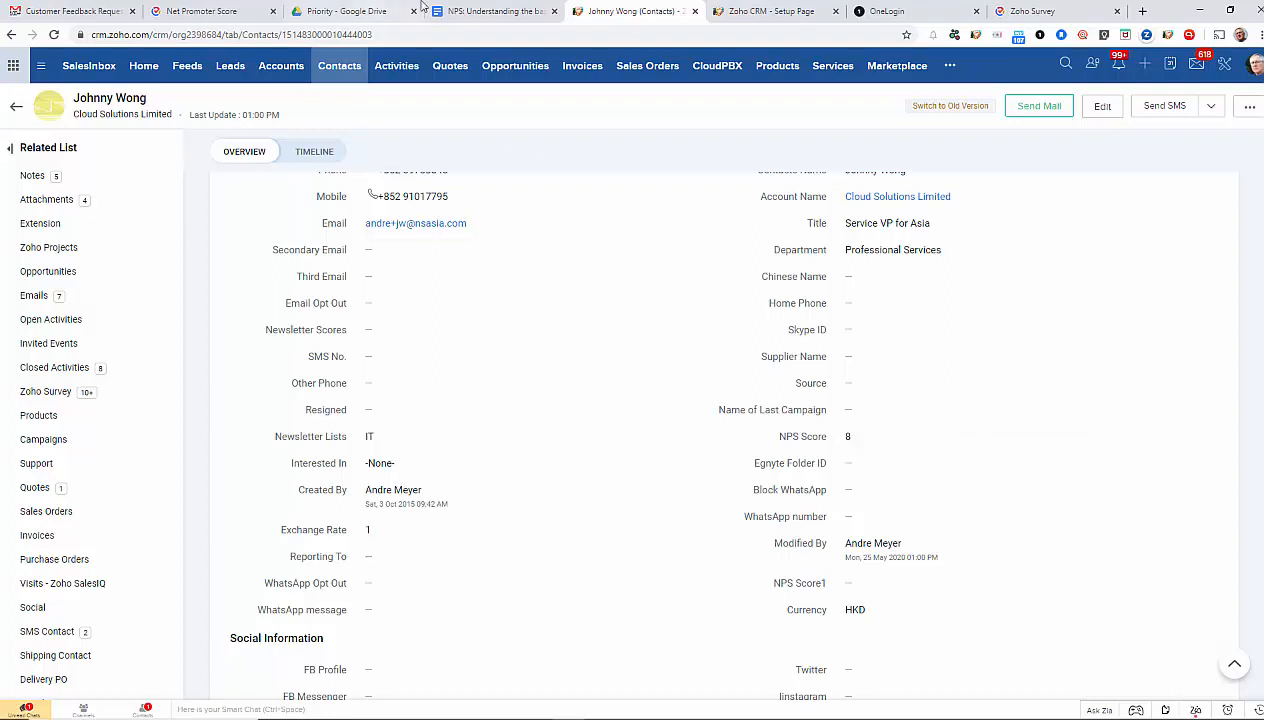
pyautogui.click(490, 12)
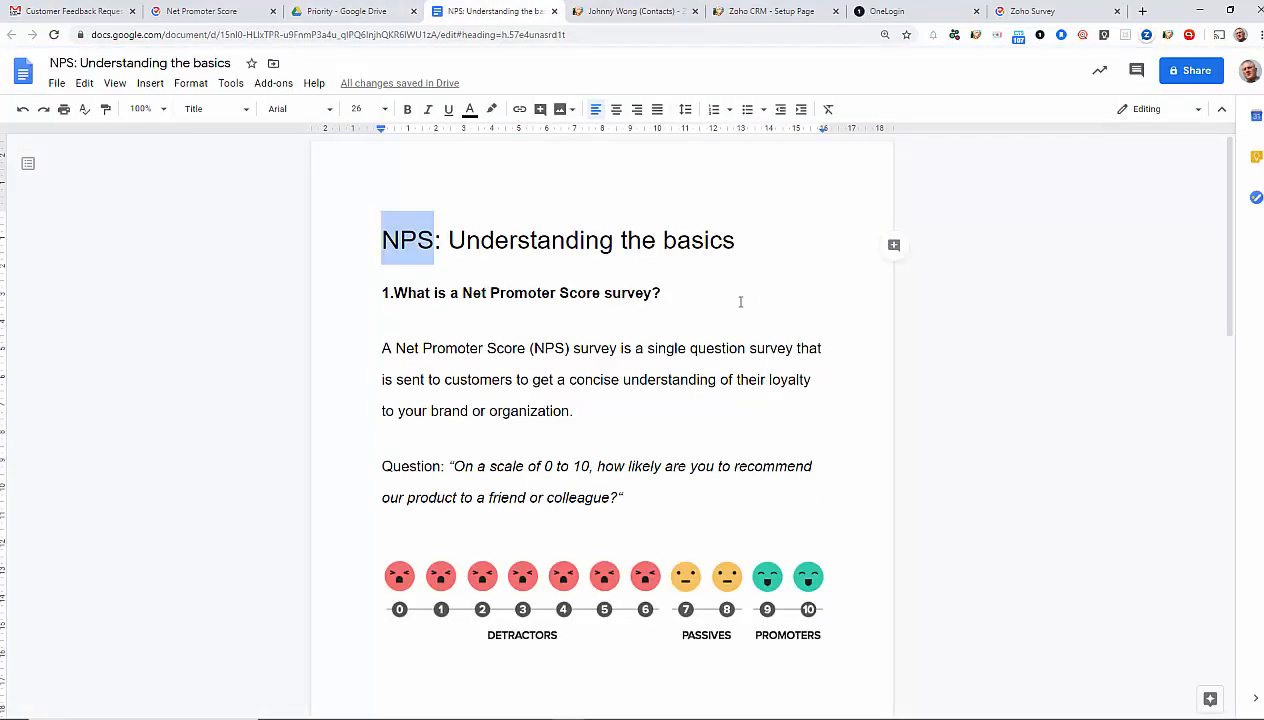